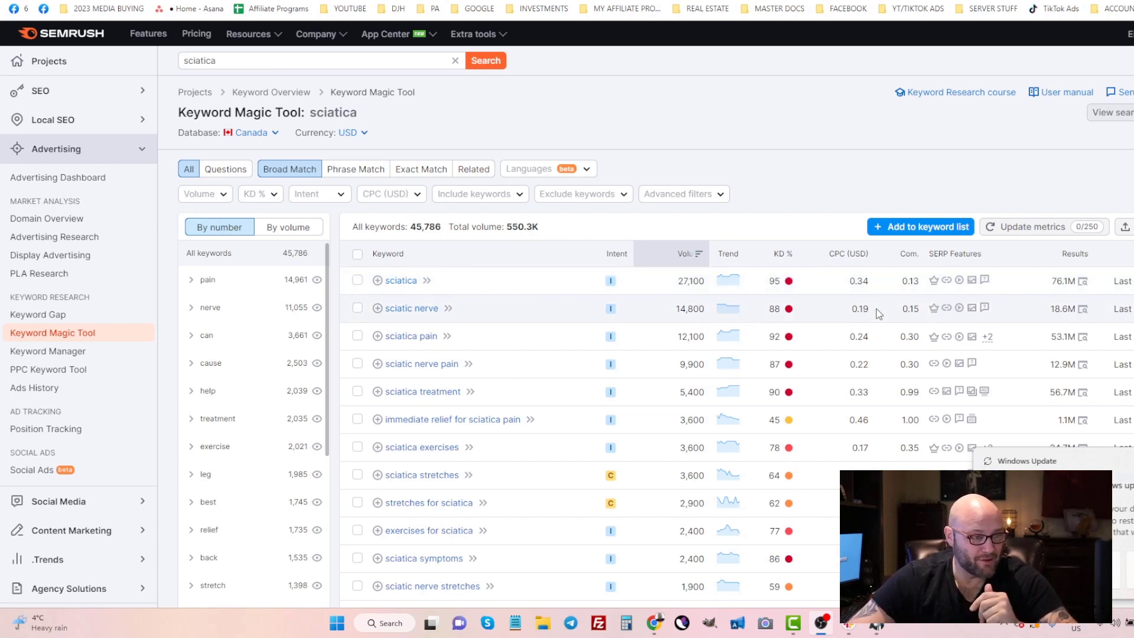
mouse_move(841, 350)
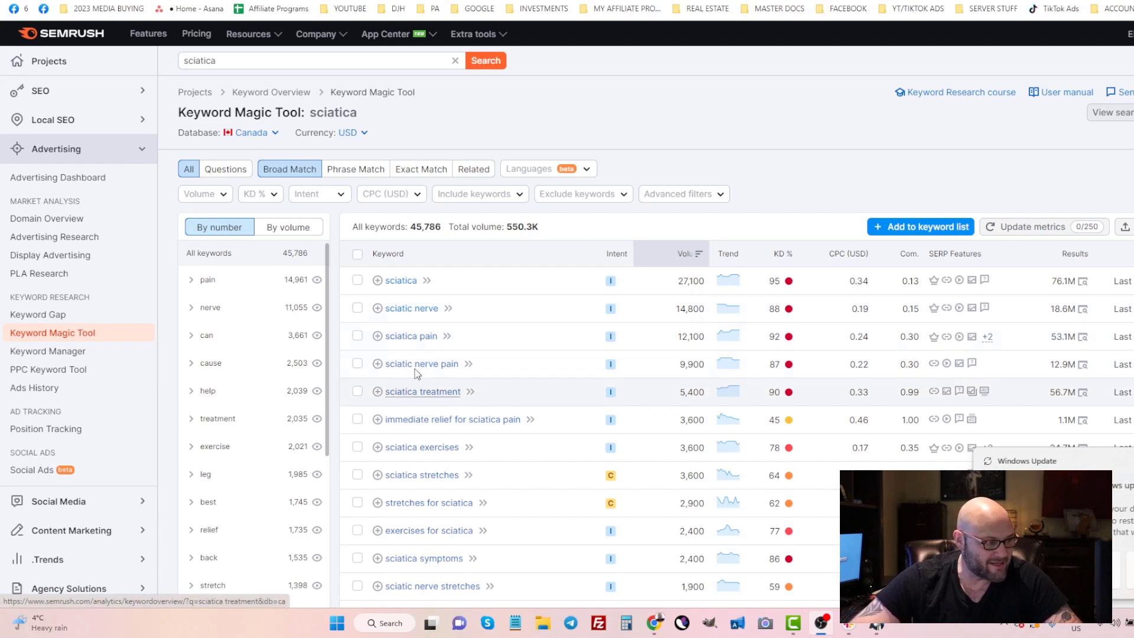
mouse_move(422, 452)
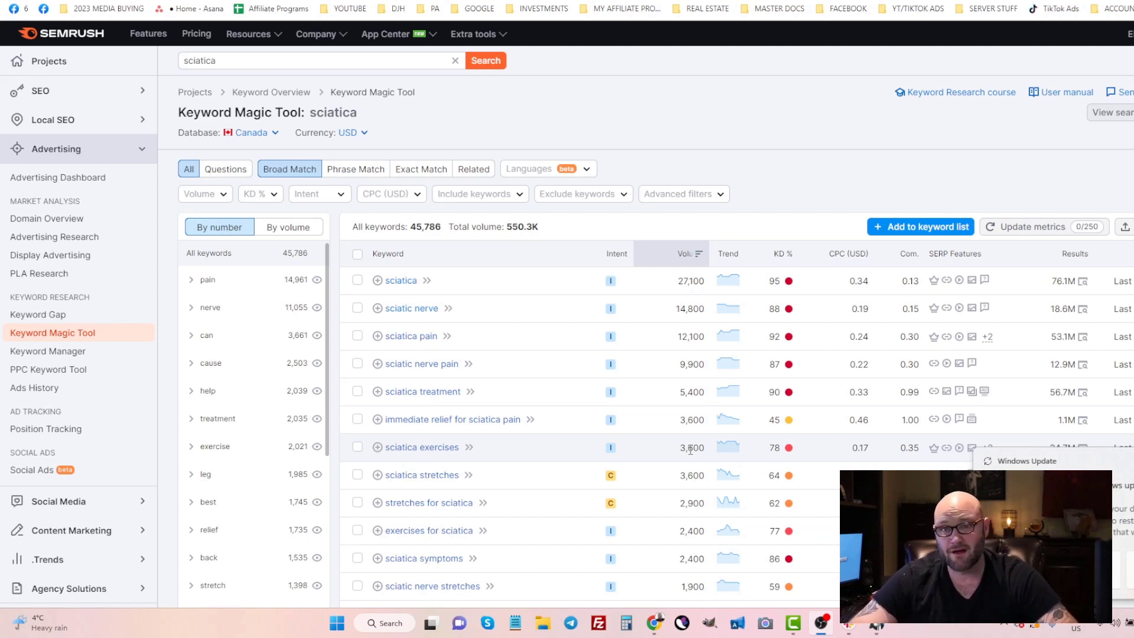
mouse_move(394, 448)
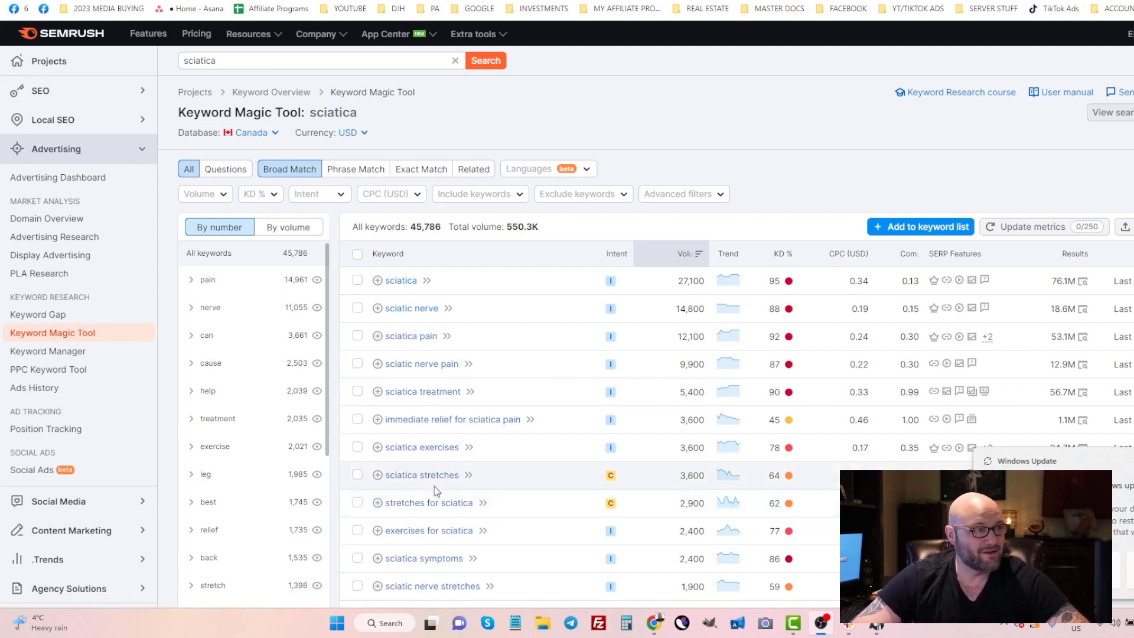
mouse_move(286, 379)
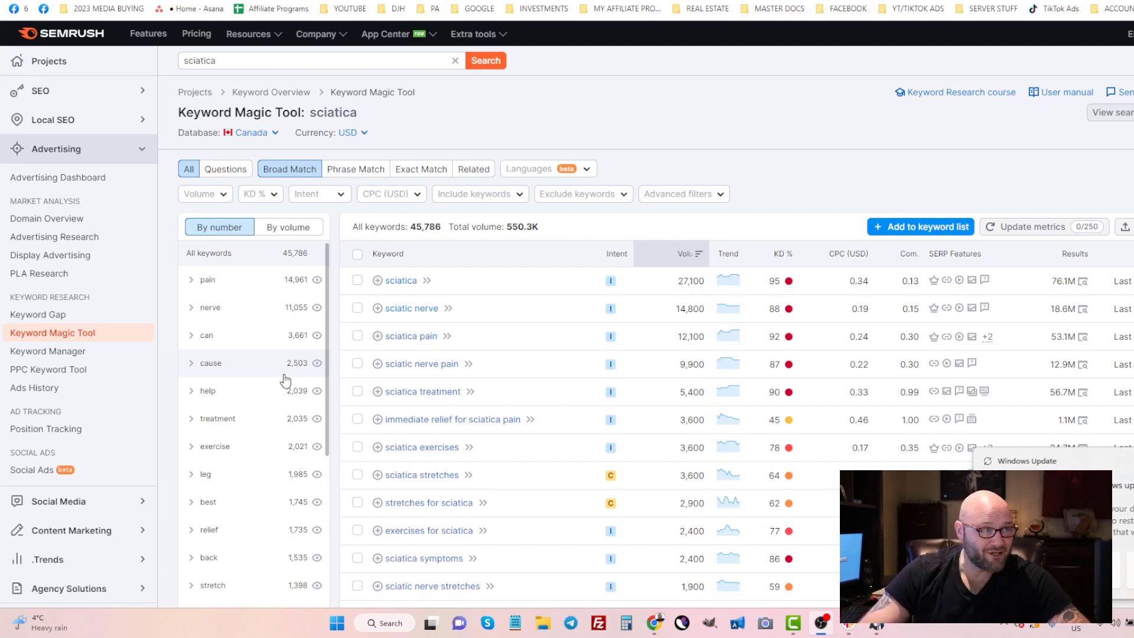
mouse_move(296, 388)
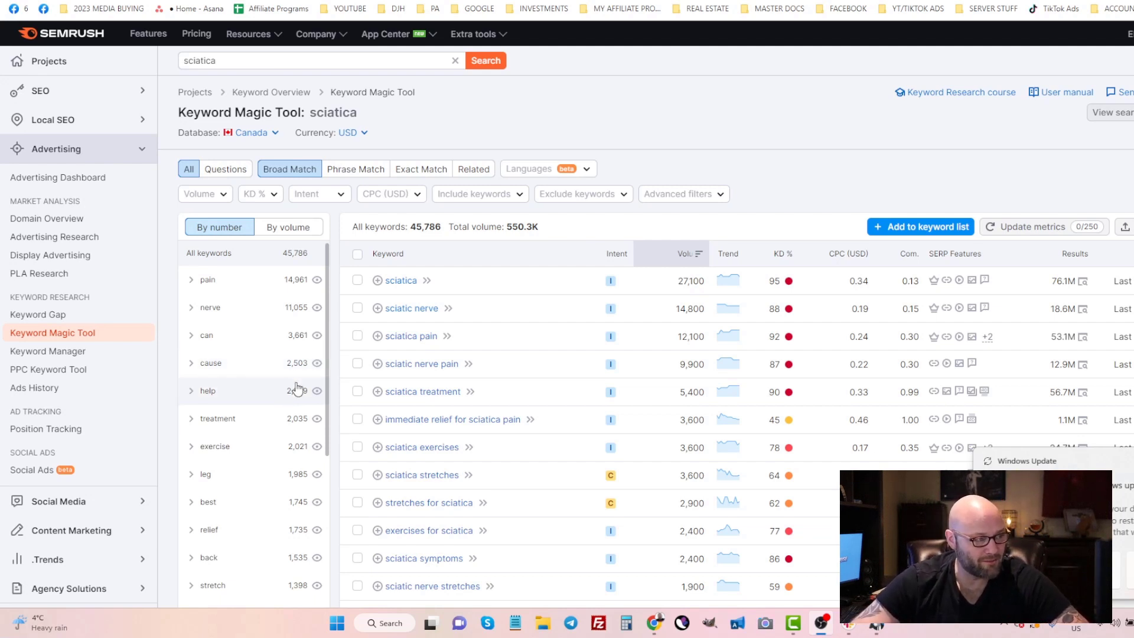
mouse_move(461, 389)
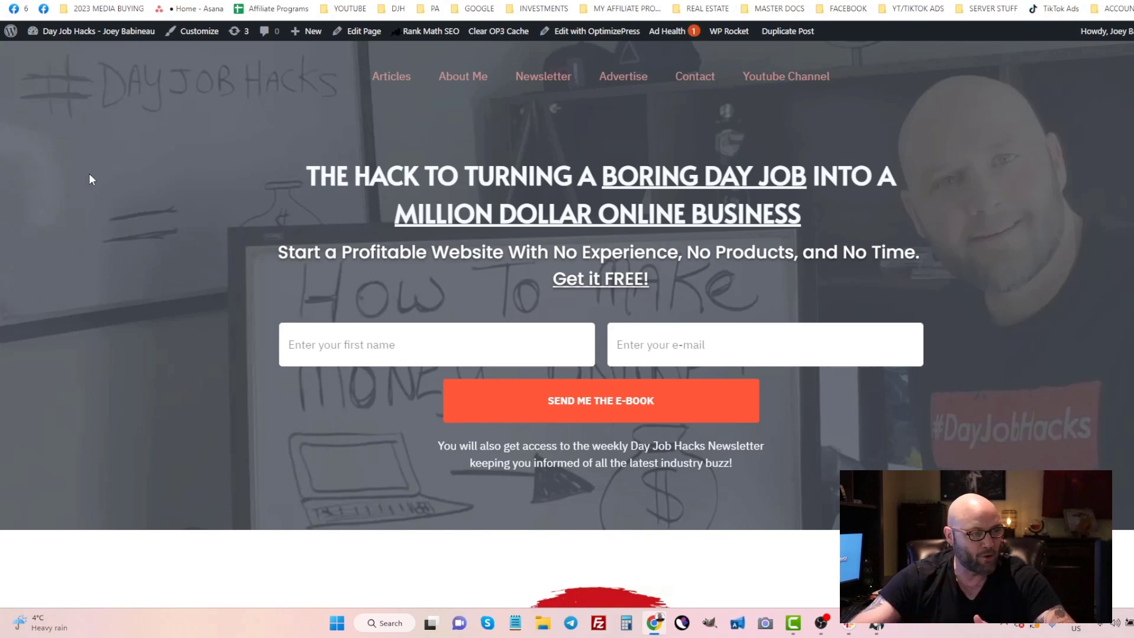
scroll("down", 3)
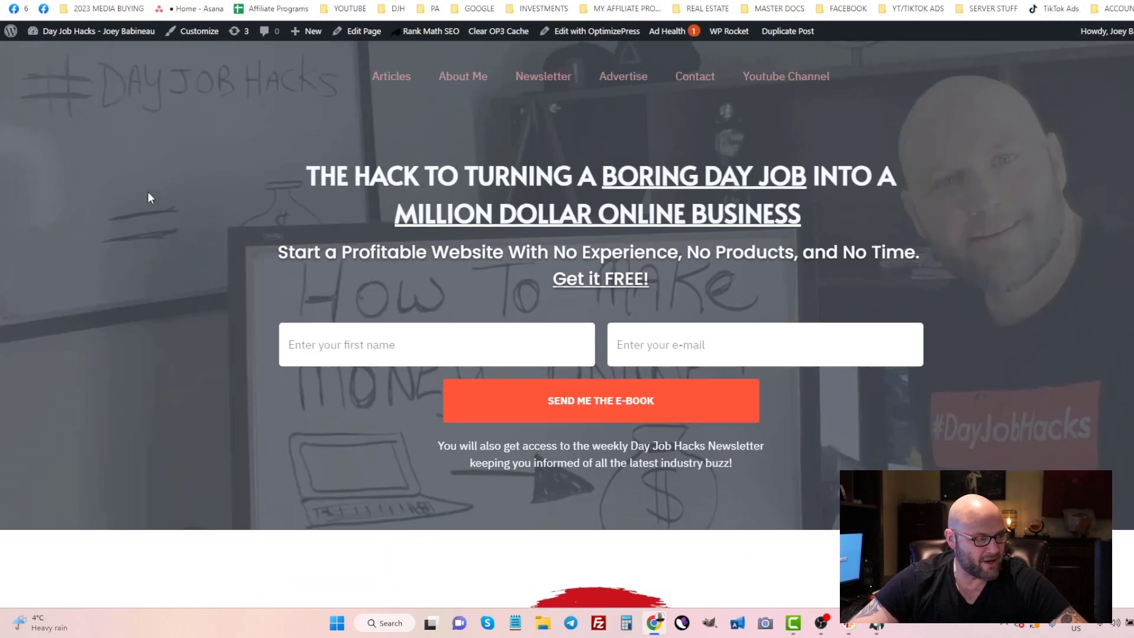
scroll("down", 3)
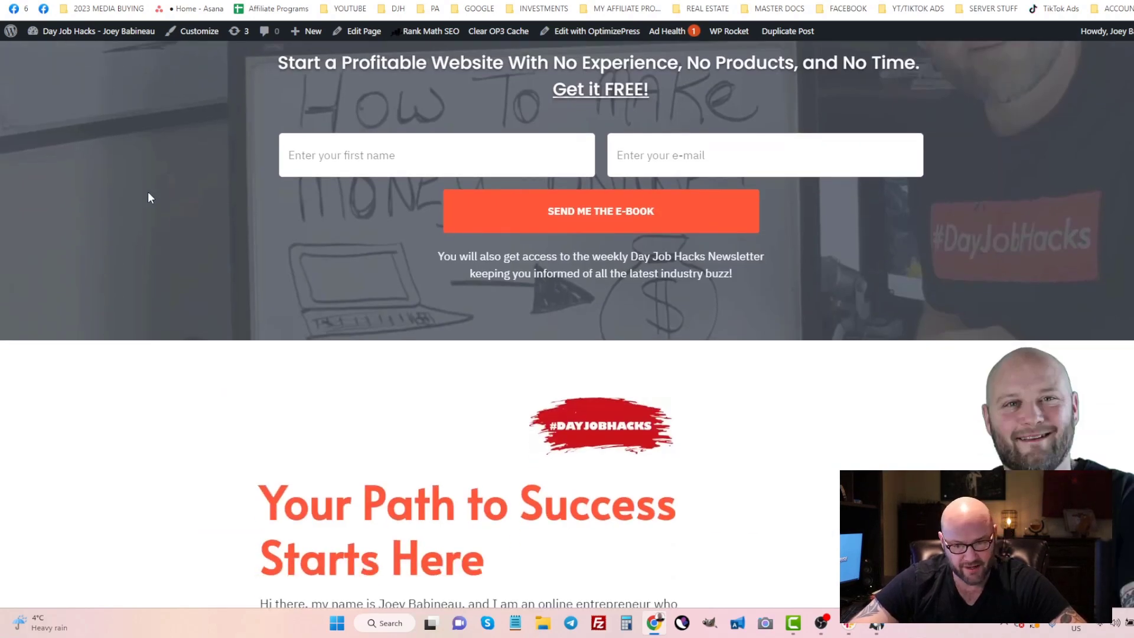
scroll("down", 3)
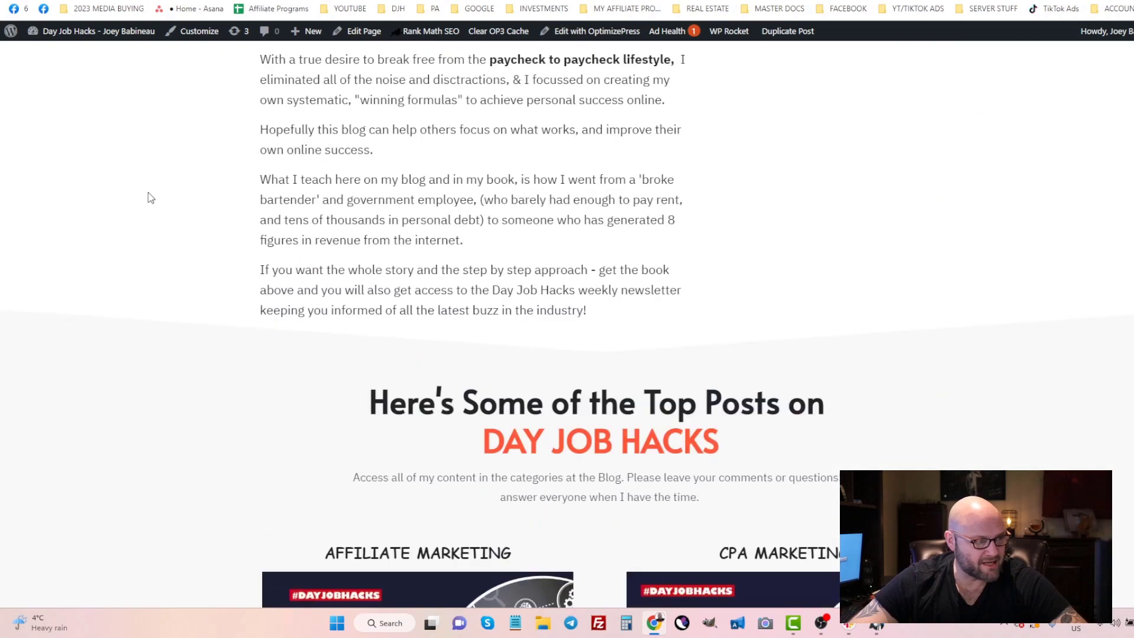
scroll("down", 3)
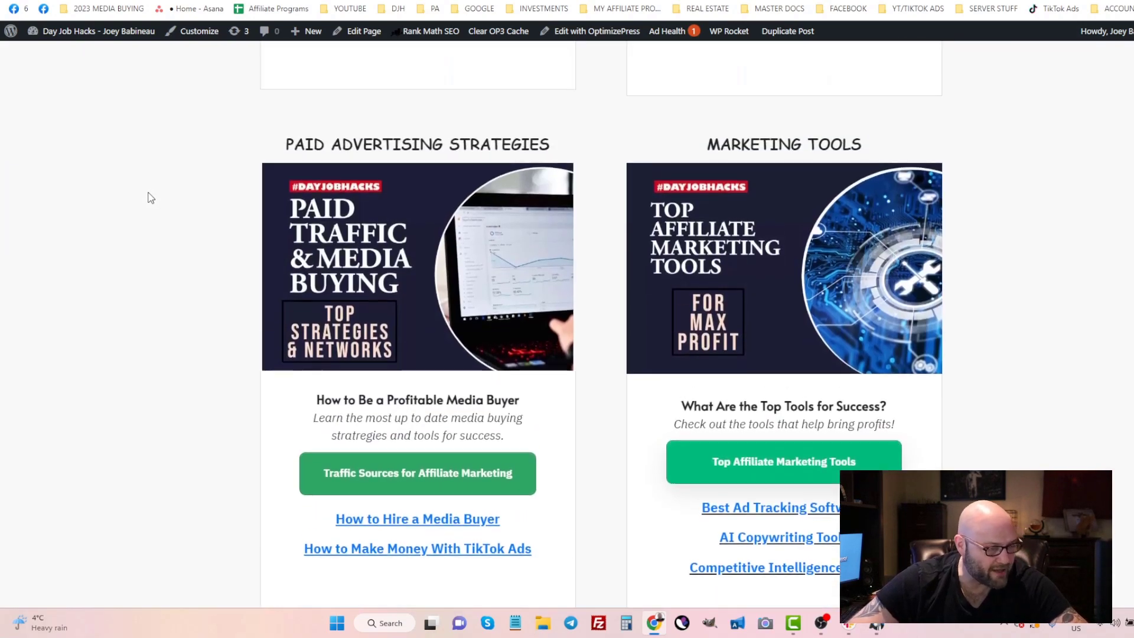
scroll("up", 3)
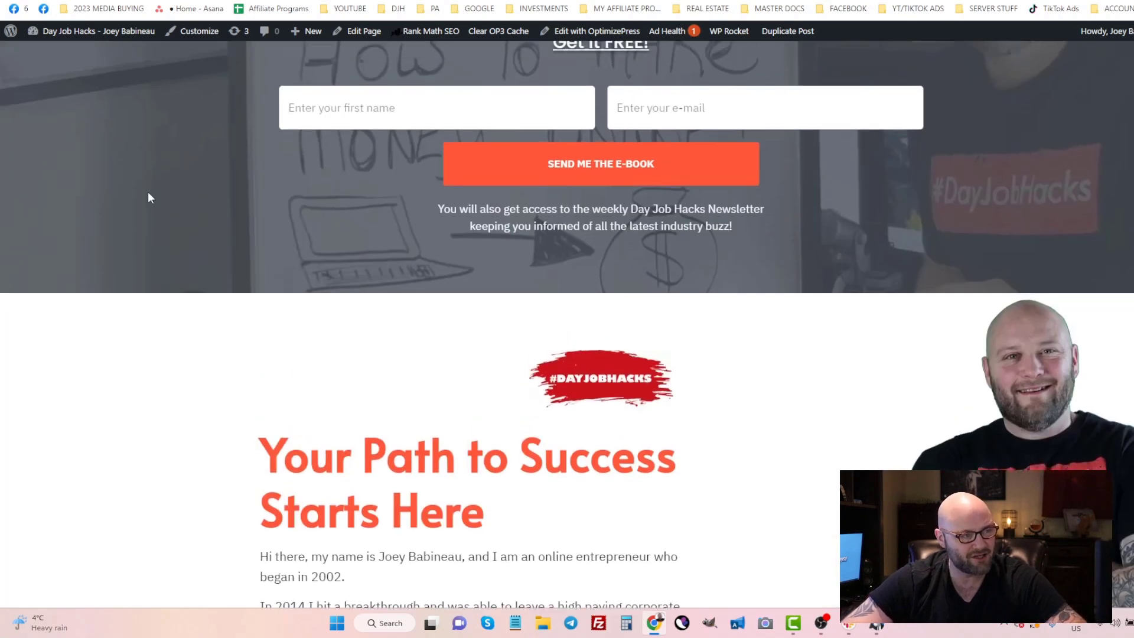
scroll("up", 3)
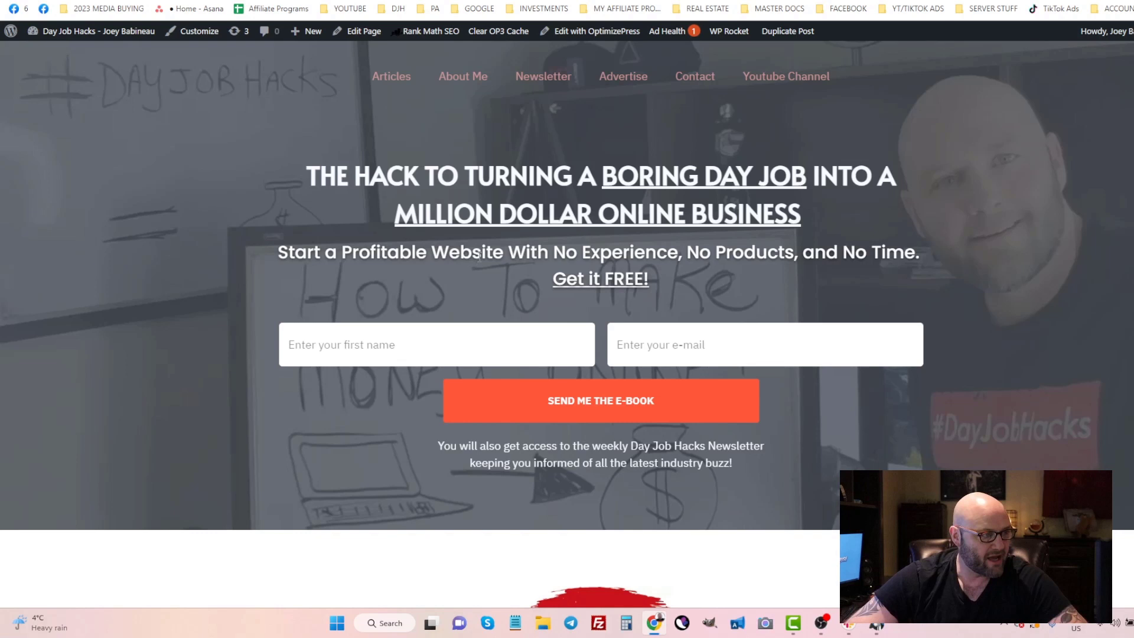
left_click_drag(428, 251, 857, 252)
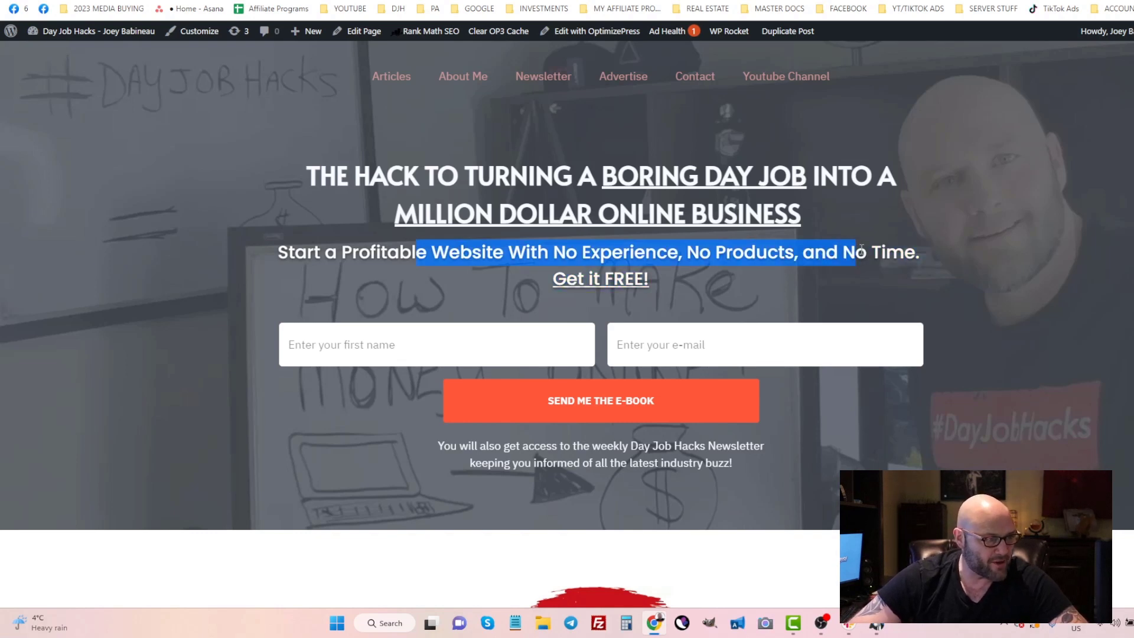
left_click(600, 400)
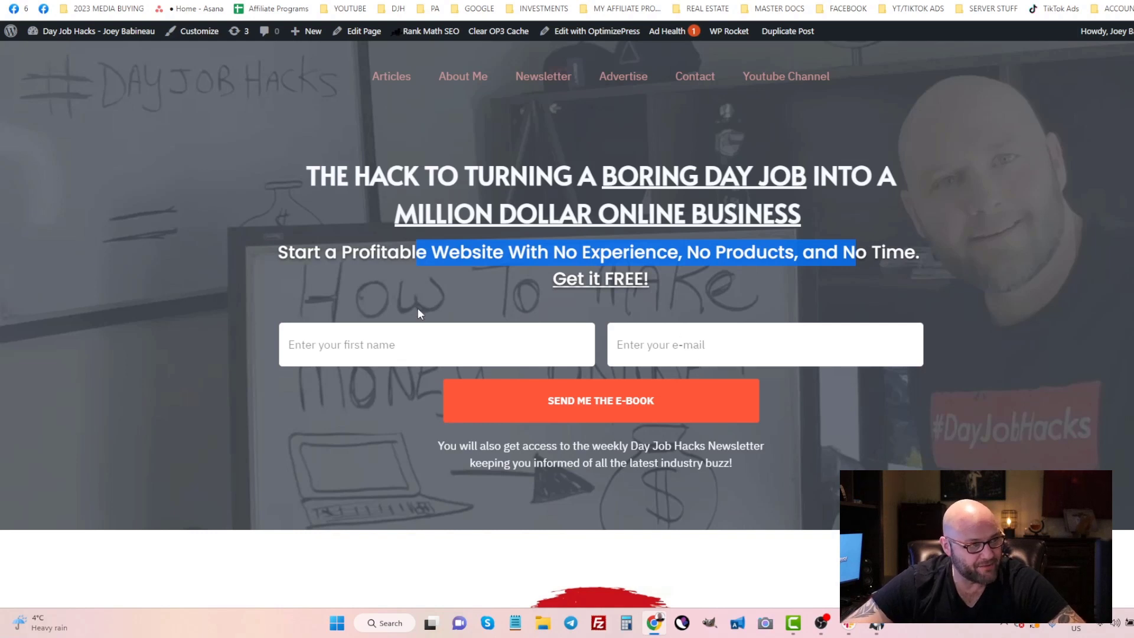
mouse_move(30, 67)
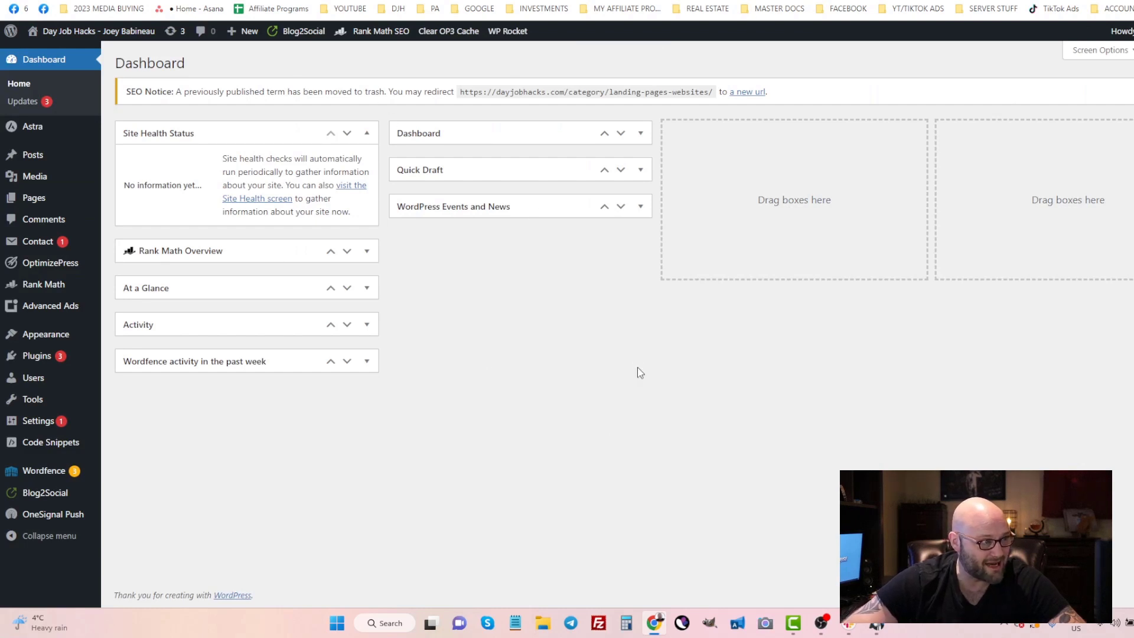
mouse_move(627, 374)
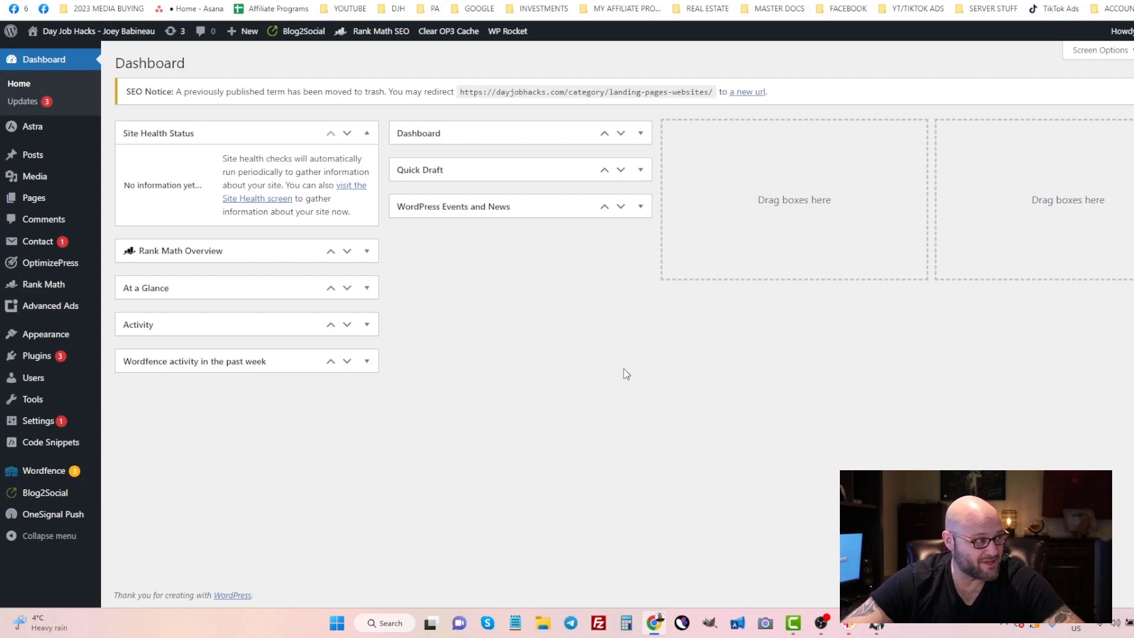
mouse_move(644, 391)
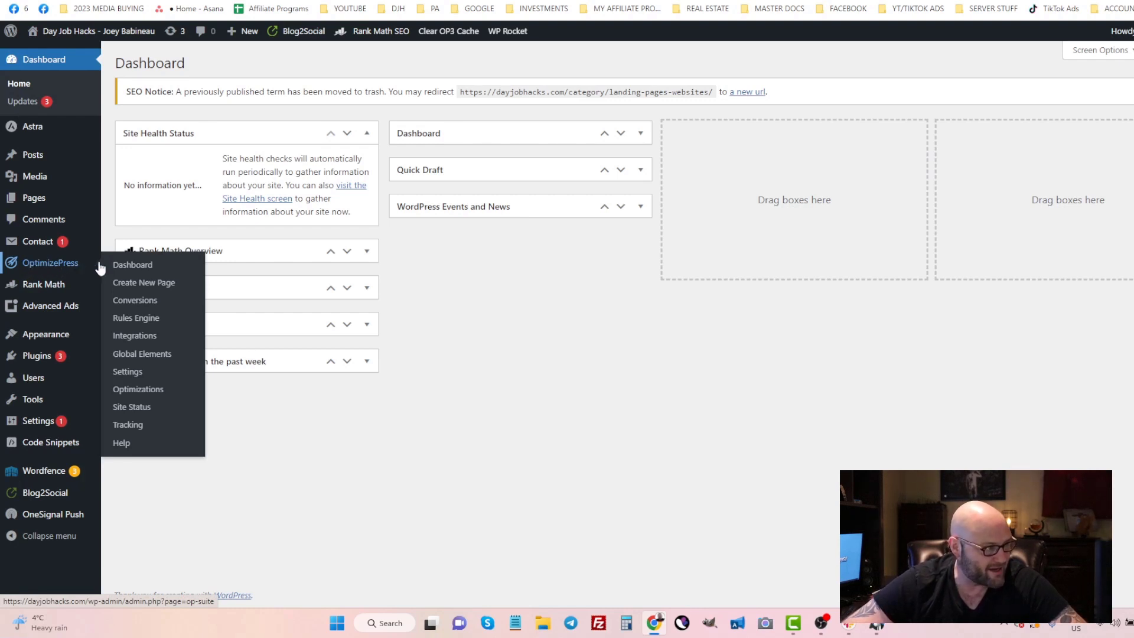
mouse_move(141, 289)
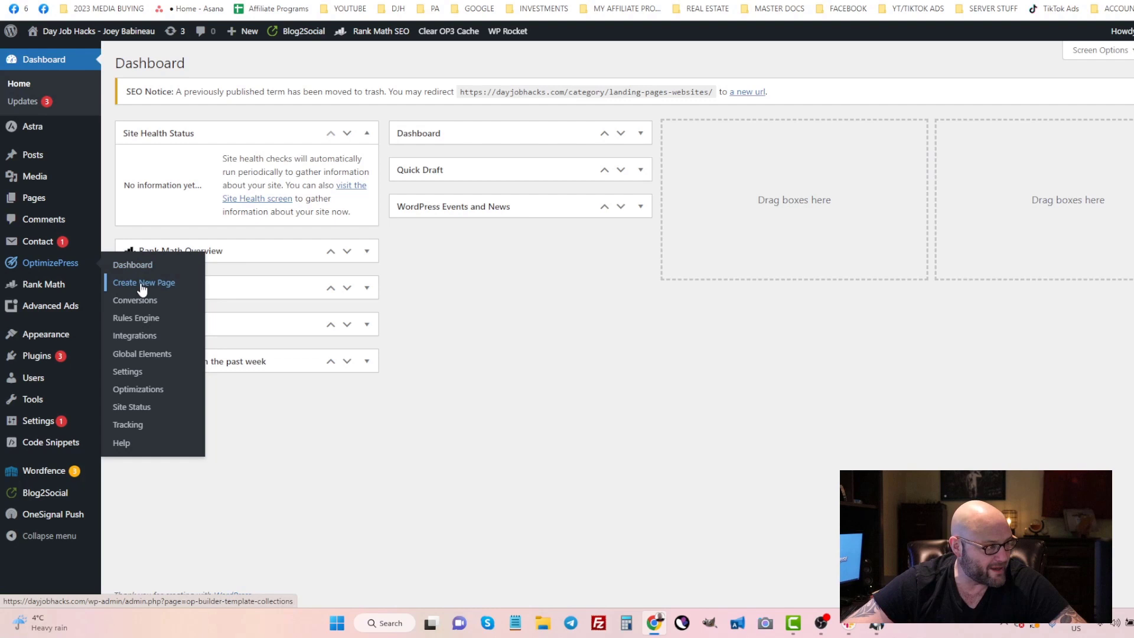
Choose Create New Page from the OptimizePress admin menu to reach the template collections
left_click(144, 282)
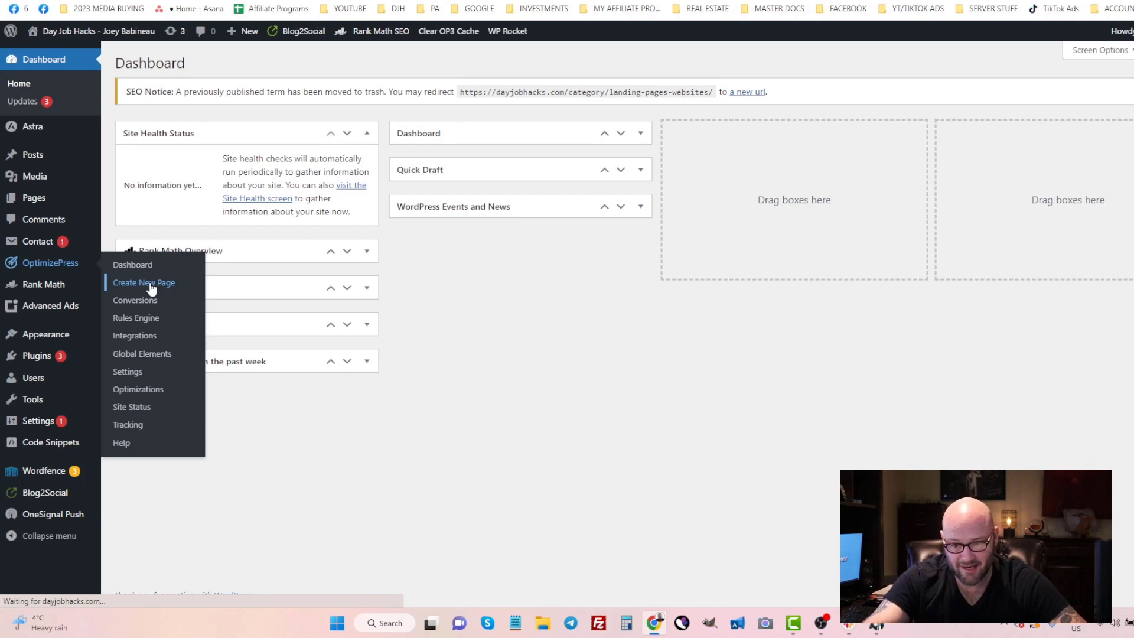
left_click(143, 283)
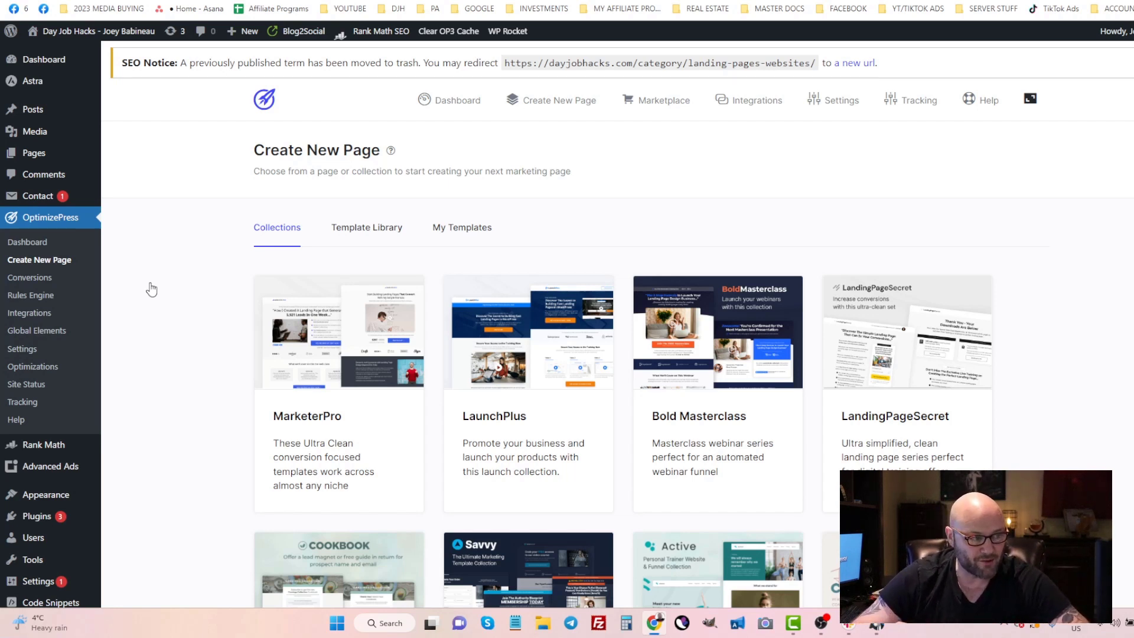
mouse_move(670, 235)
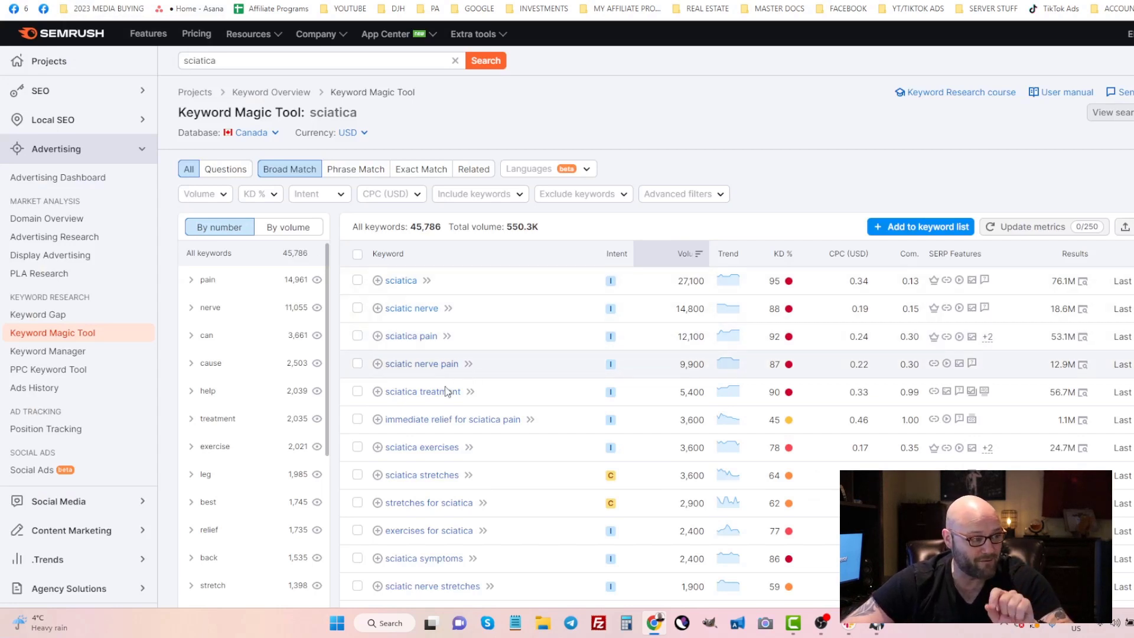
mouse_move(457, 512)
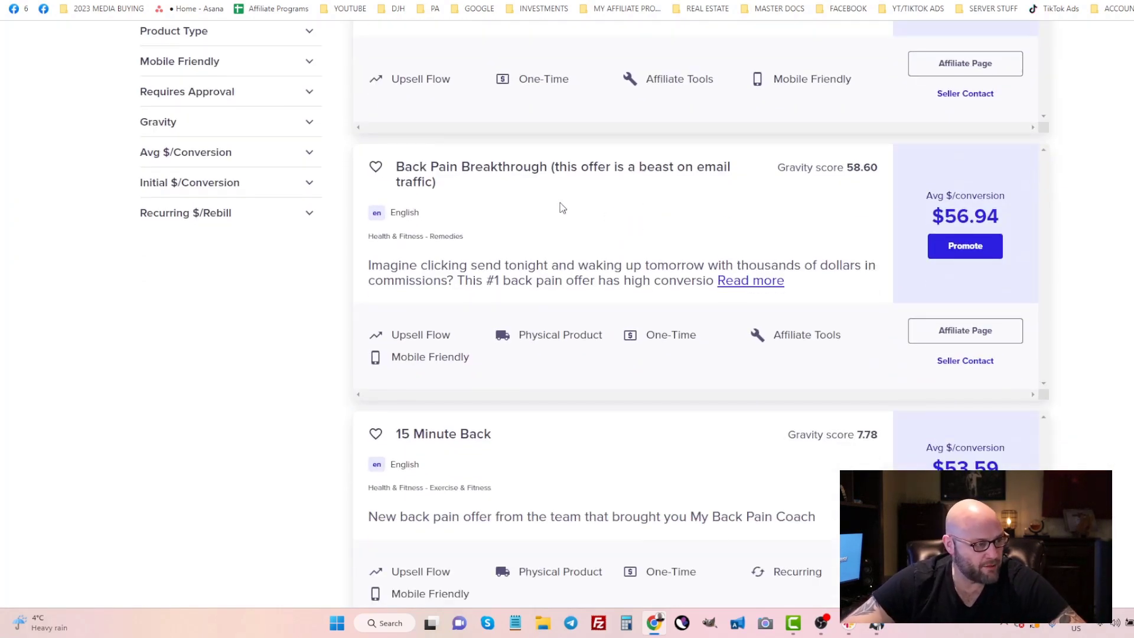
Scroll the ClickBank marketplace and open the Back Pain Breakthrough offer's sales page
scroll("up", 3)
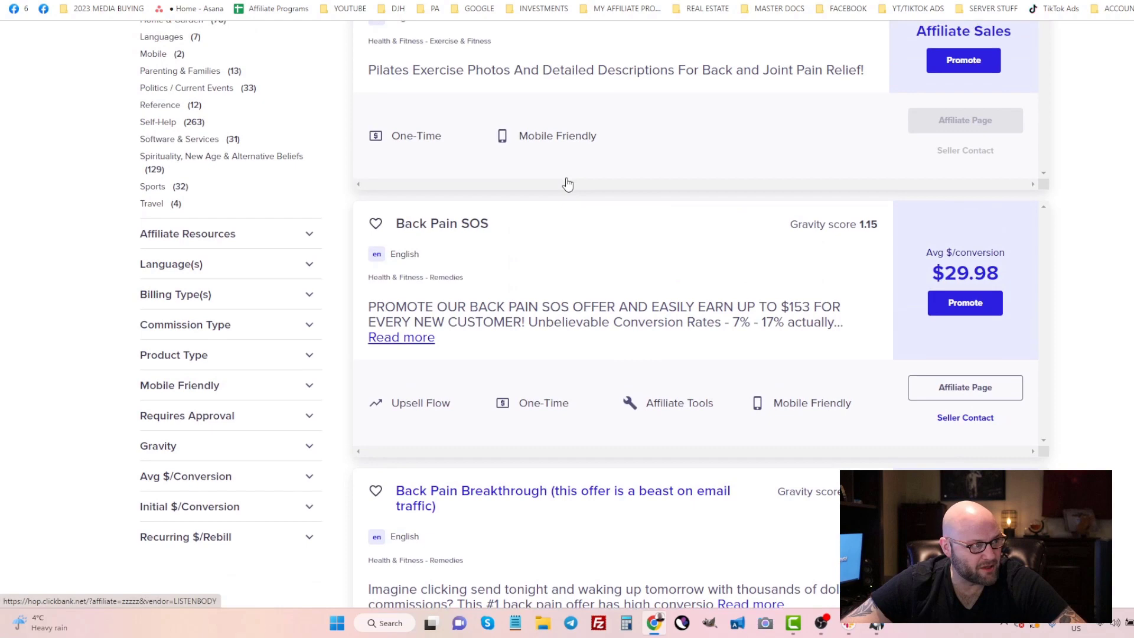
scroll("down", 3)
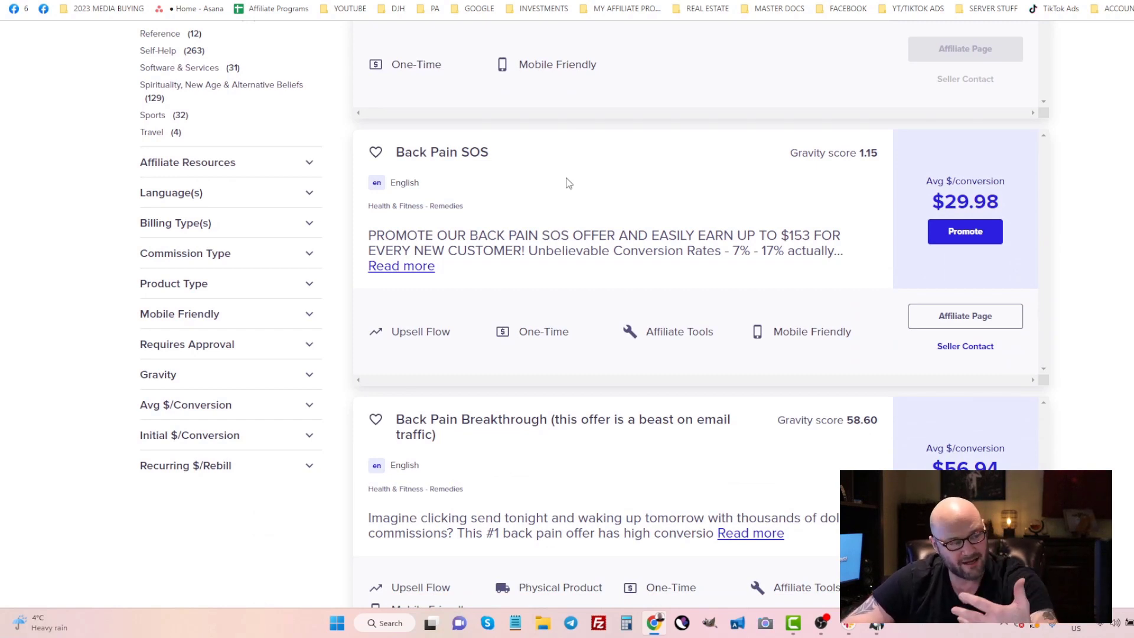
mouse_move(498, 231)
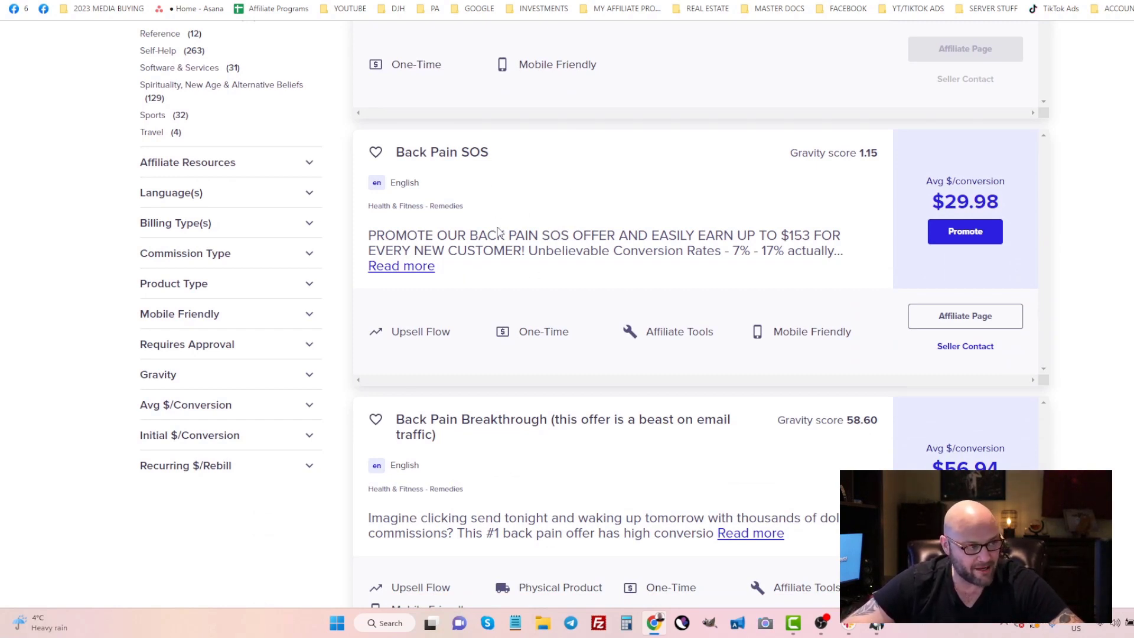
scroll("down", 3)
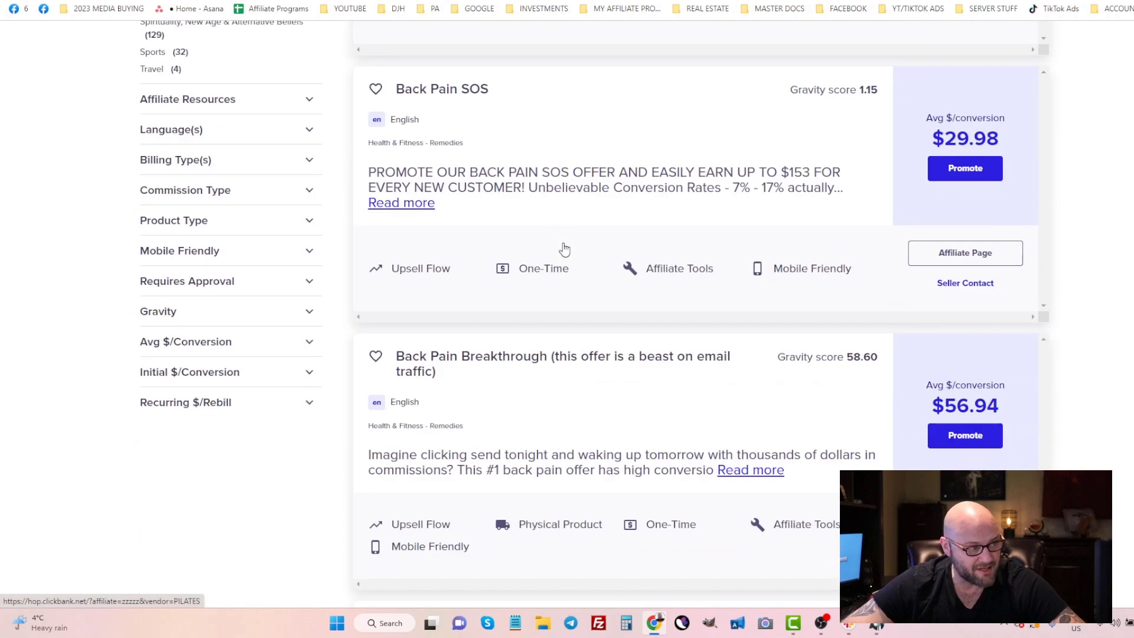
scroll("down", 3)
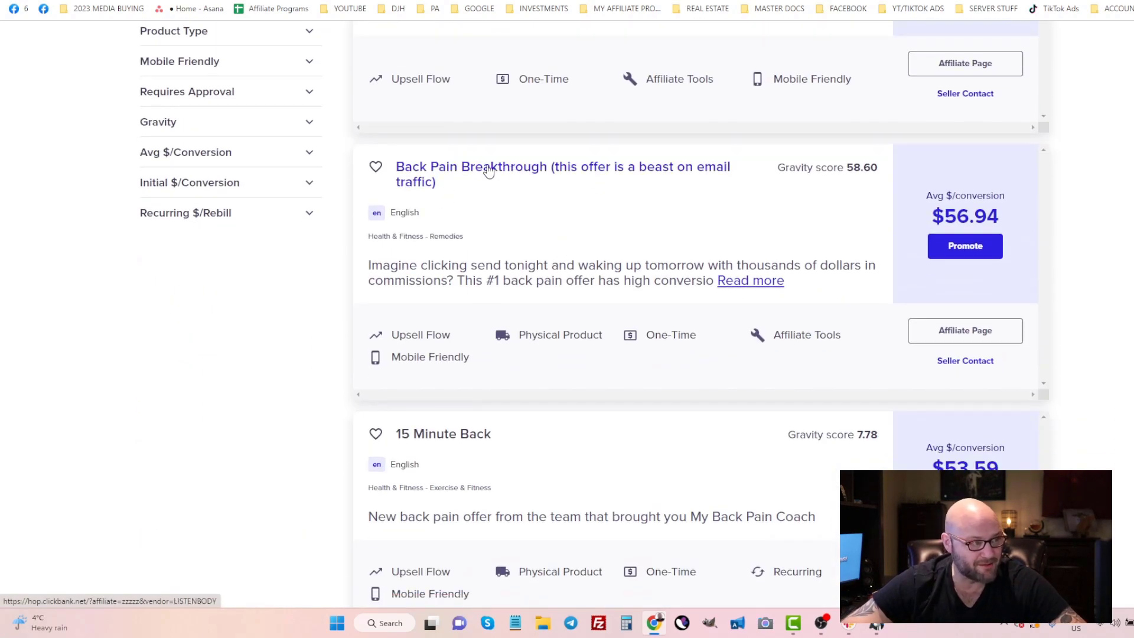
left_click(490, 170)
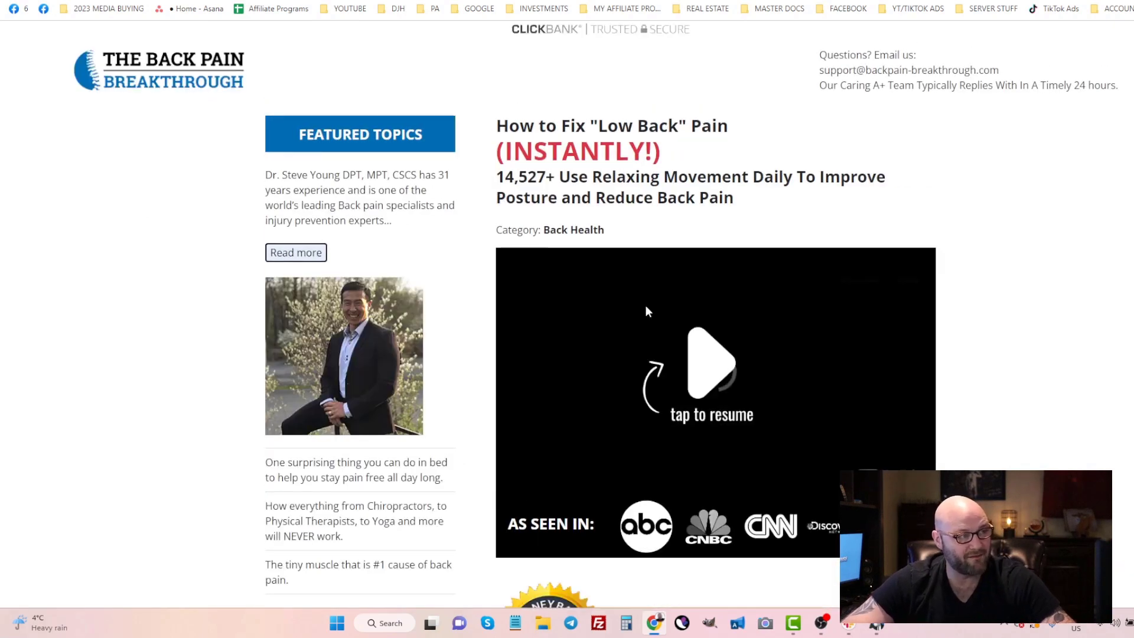
left_click(709, 369)
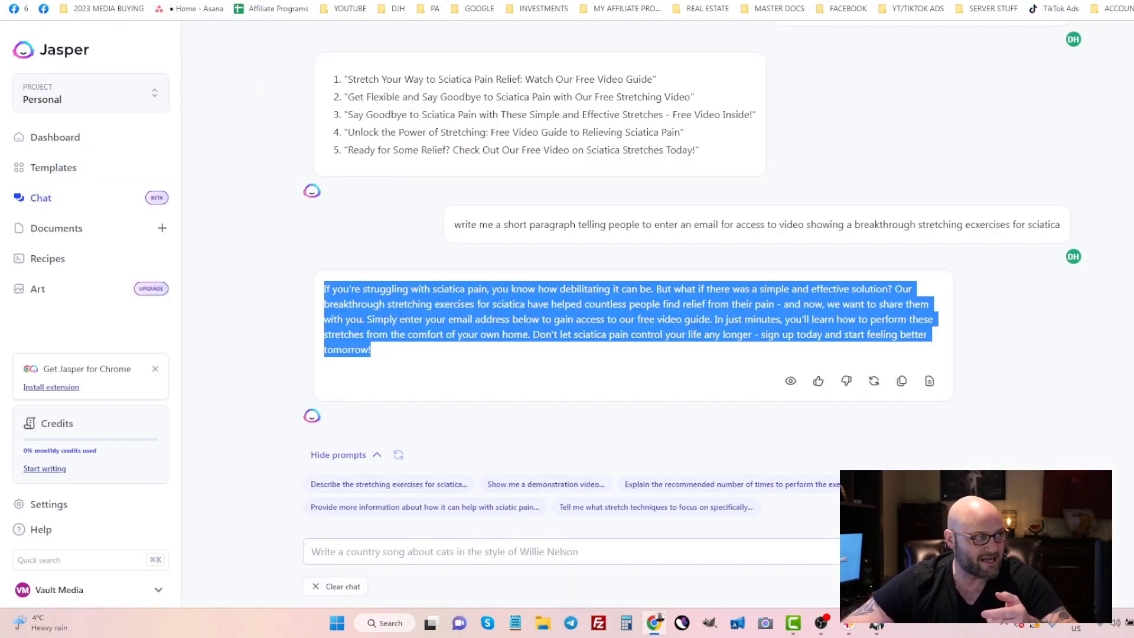
Select Jasper's generated sciatica email-signup paragraph for copying
left_click(414, 192)
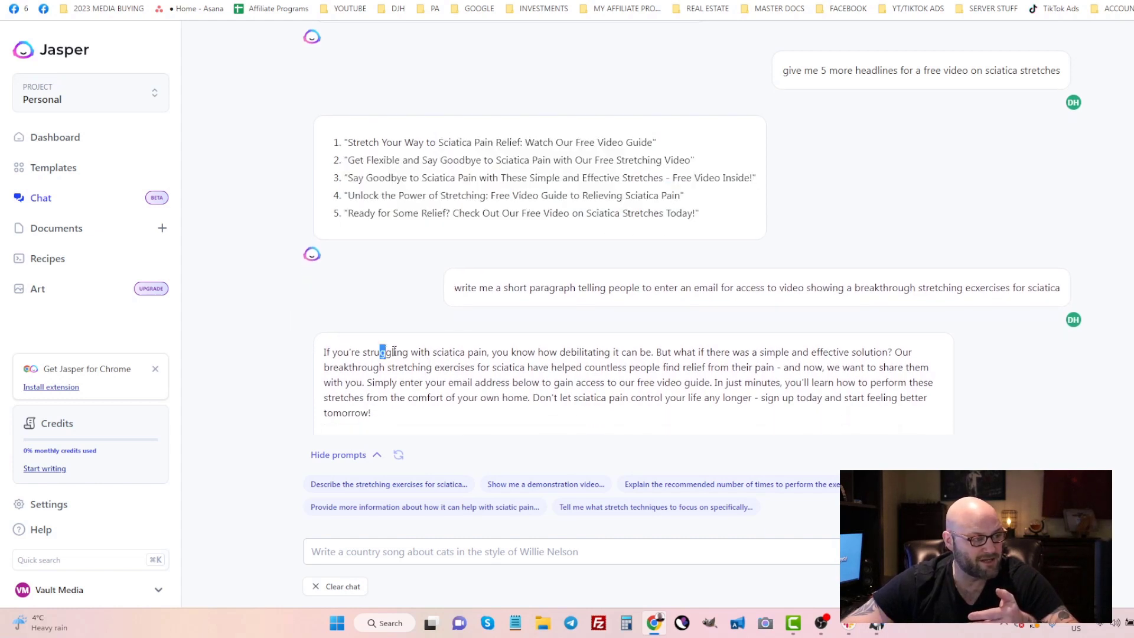
left_click_drag(379, 351, 702, 397)
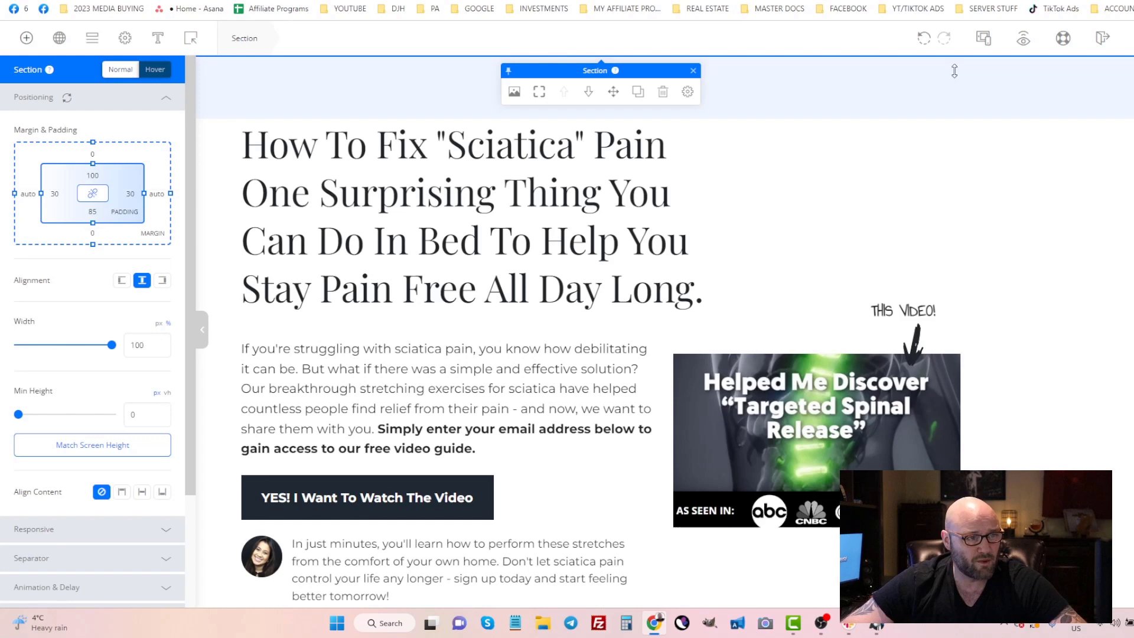
Switch the OptimizePress preview to Mobile and start editing the headline
left_click(984, 38)
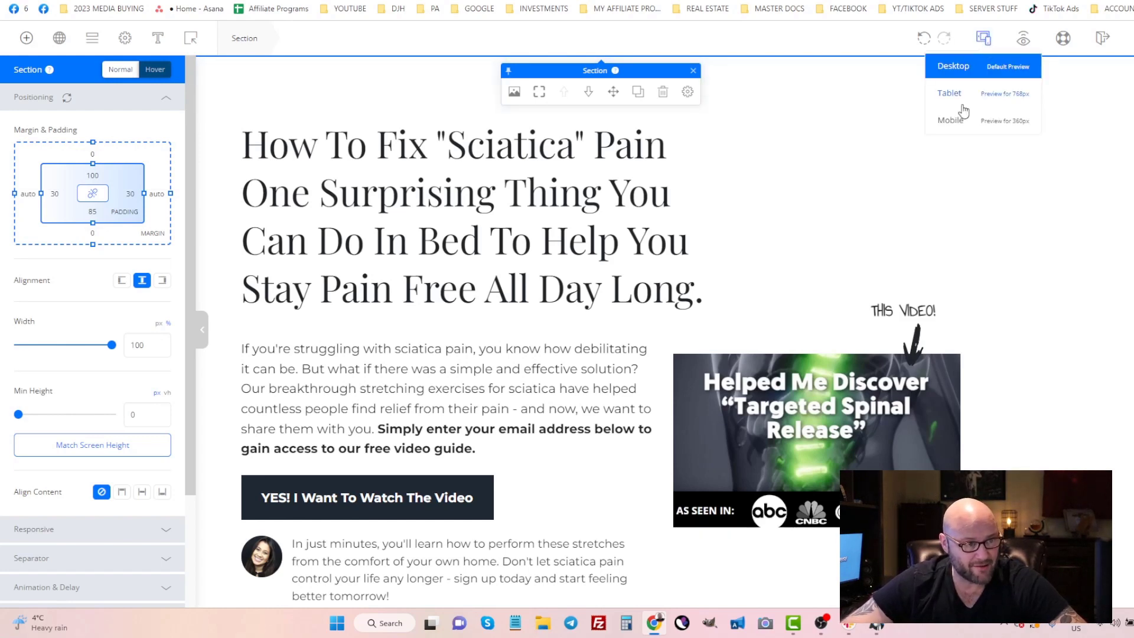
left_click(950, 120)
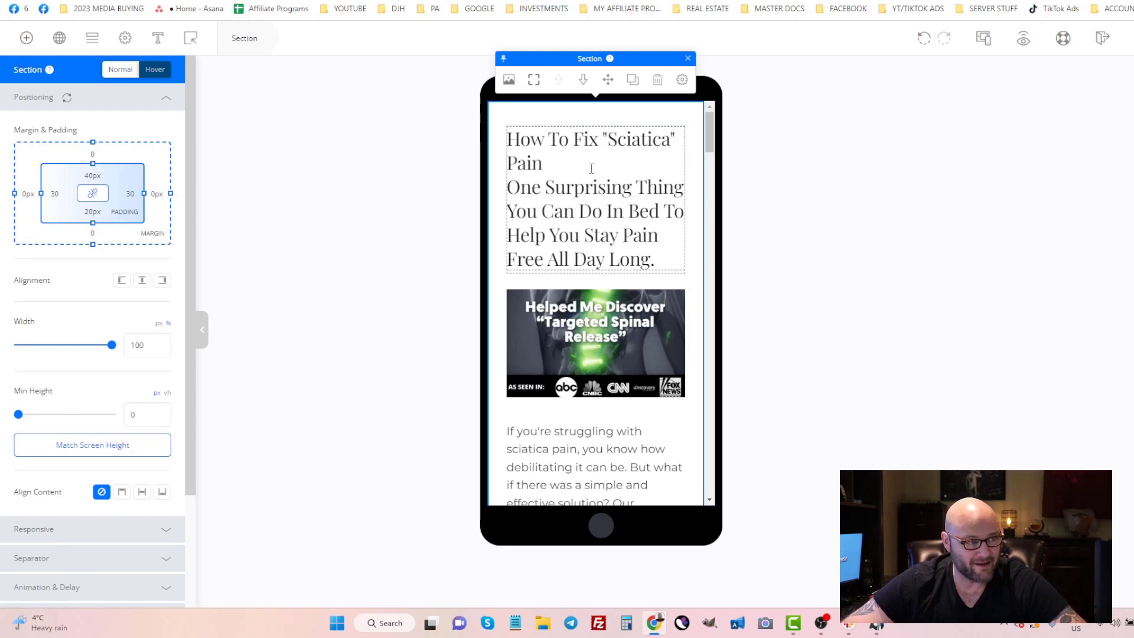
scroll("down", 3)
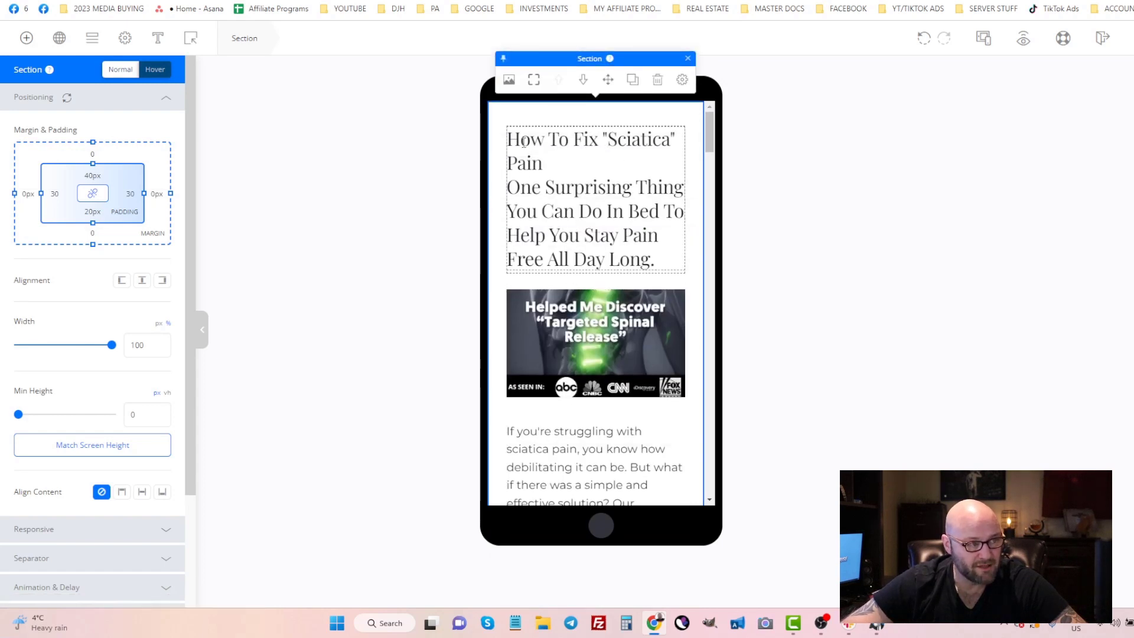
double_click(539, 140)
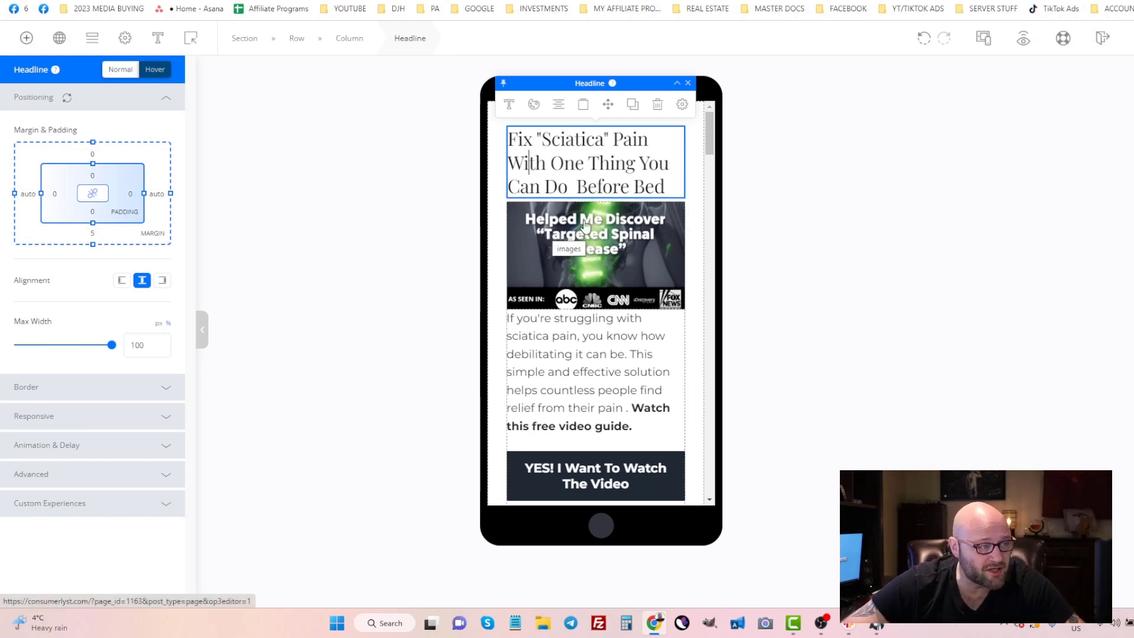
mouse_move(594, 242)
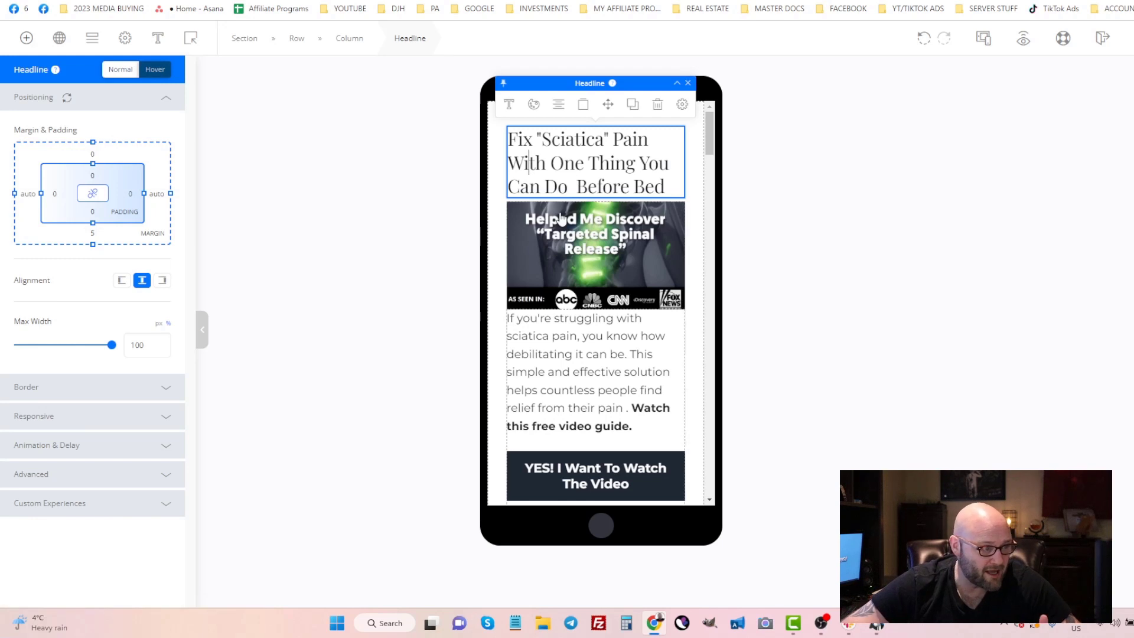
mouse_move(591, 261)
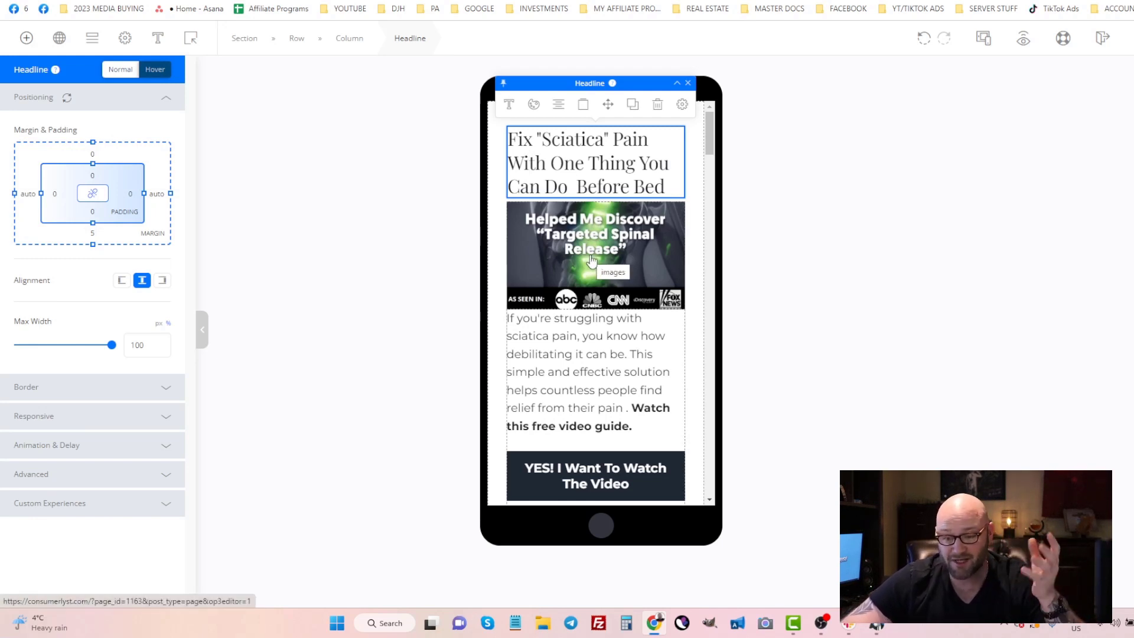
mouse_move(500, 346)
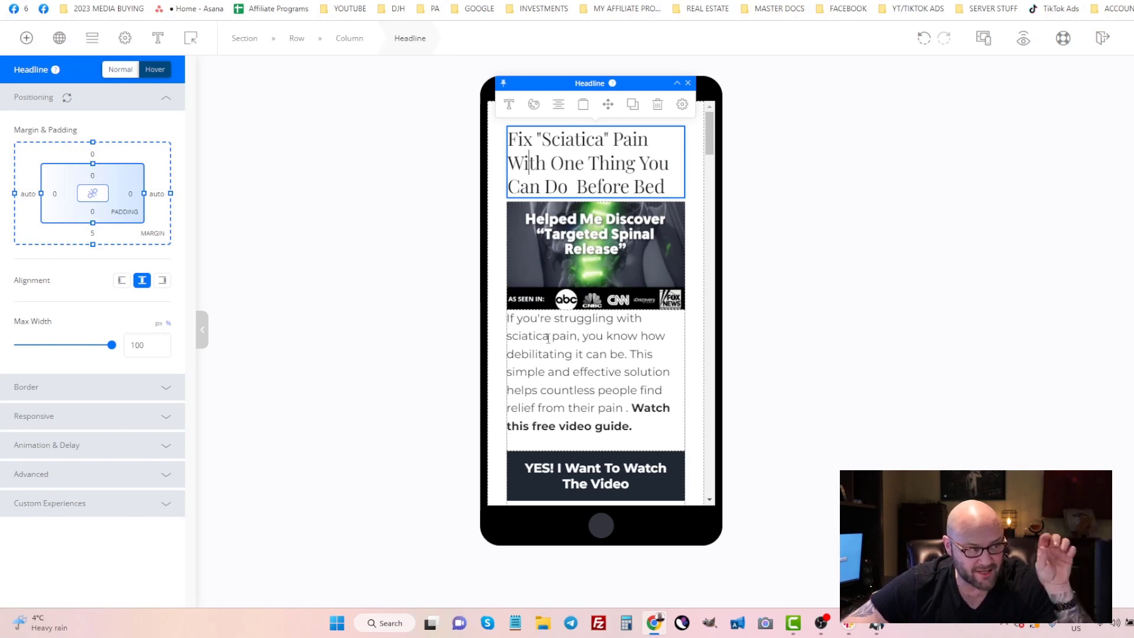
mouse_move(593, 351)
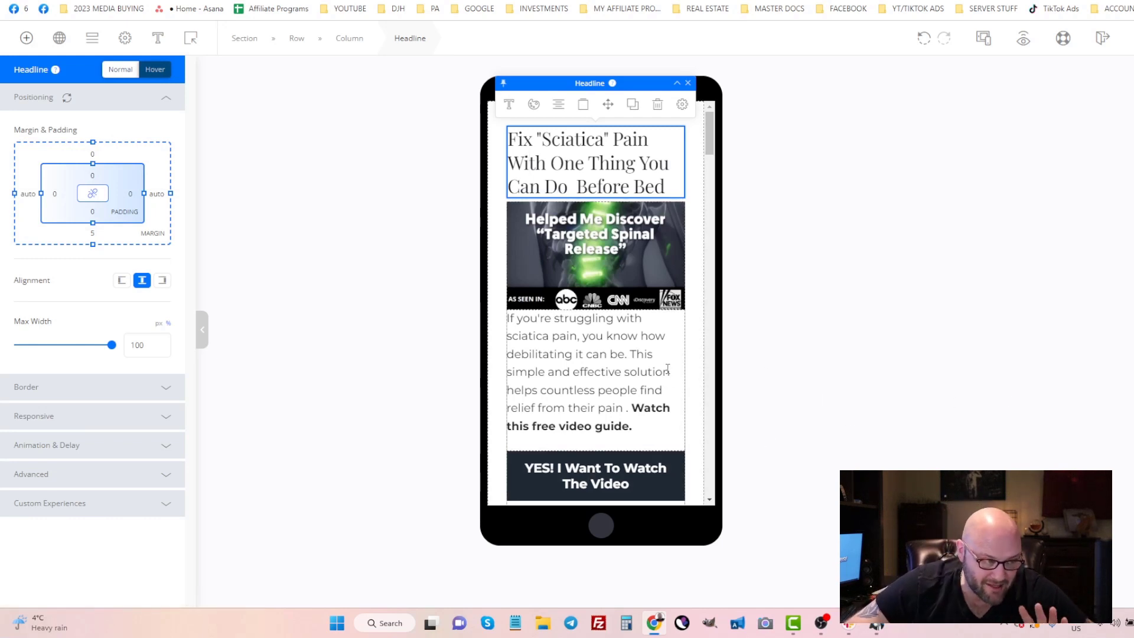
mouse_move(578, 470)
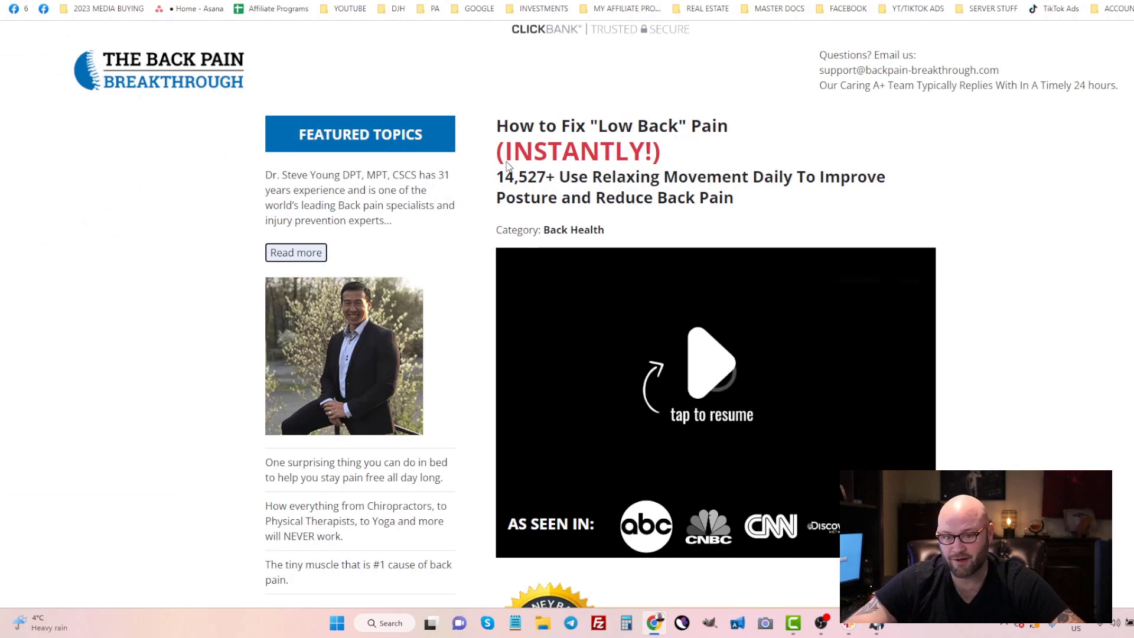
Scroll down the Back Pain Breakthrough offer page toward its sales video
scroll("down", 3)
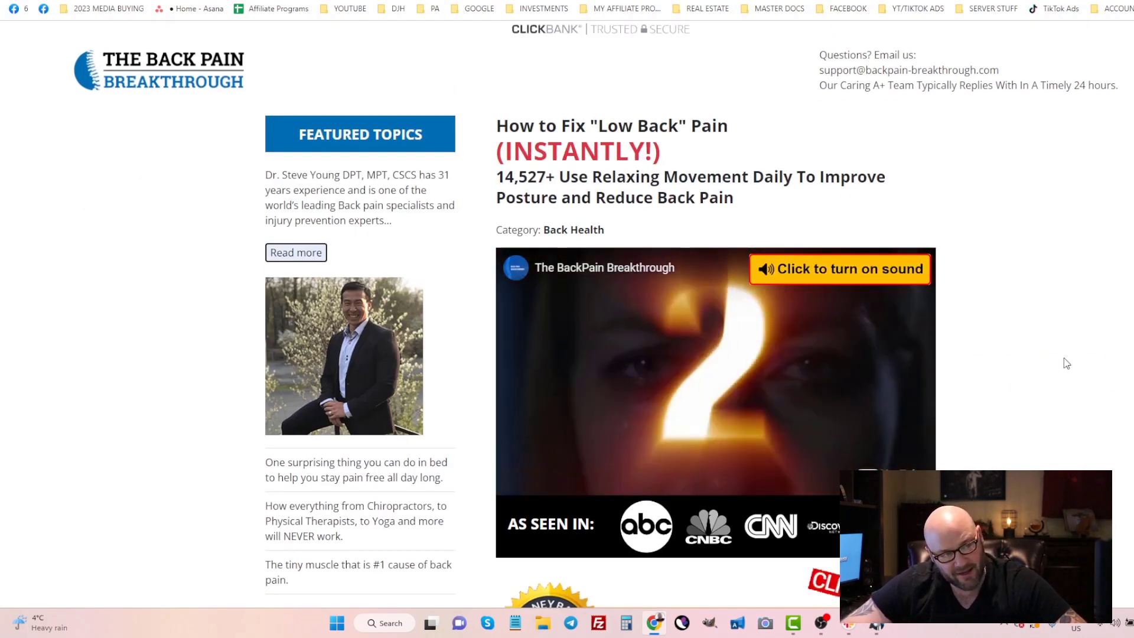
scroll("down", 3)
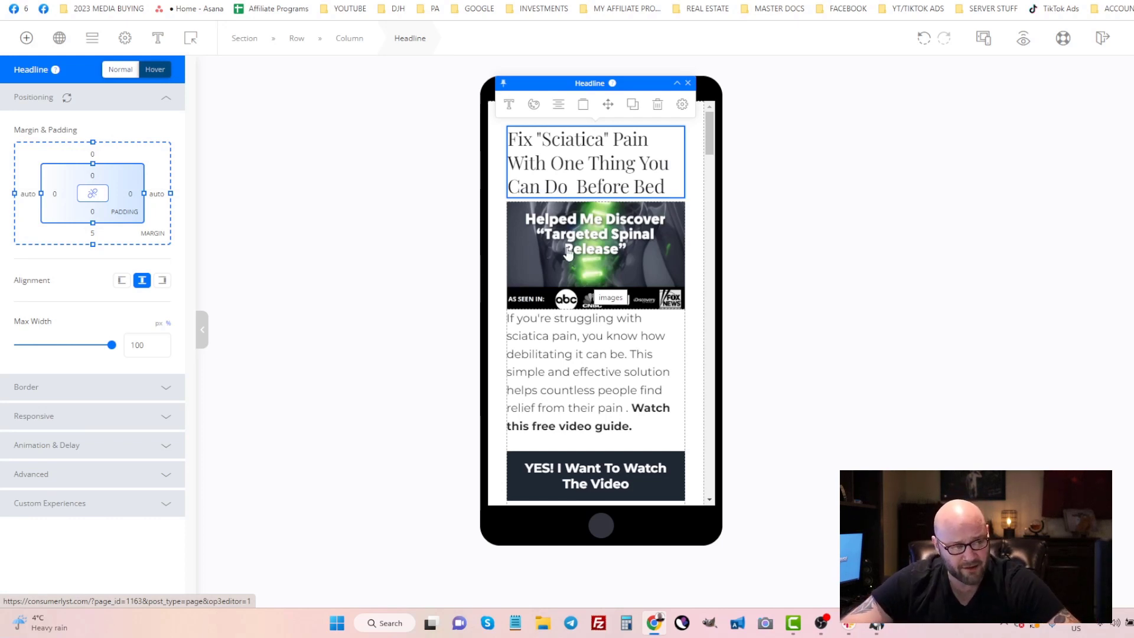
mouse_move(618, 272)
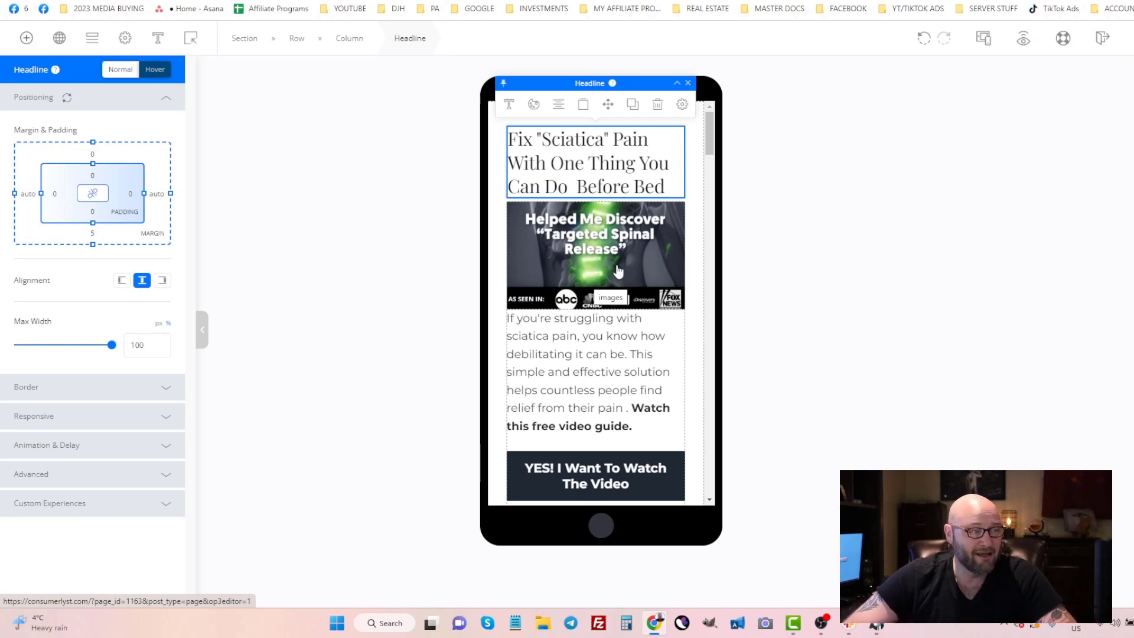
mouse_move(571, 239)
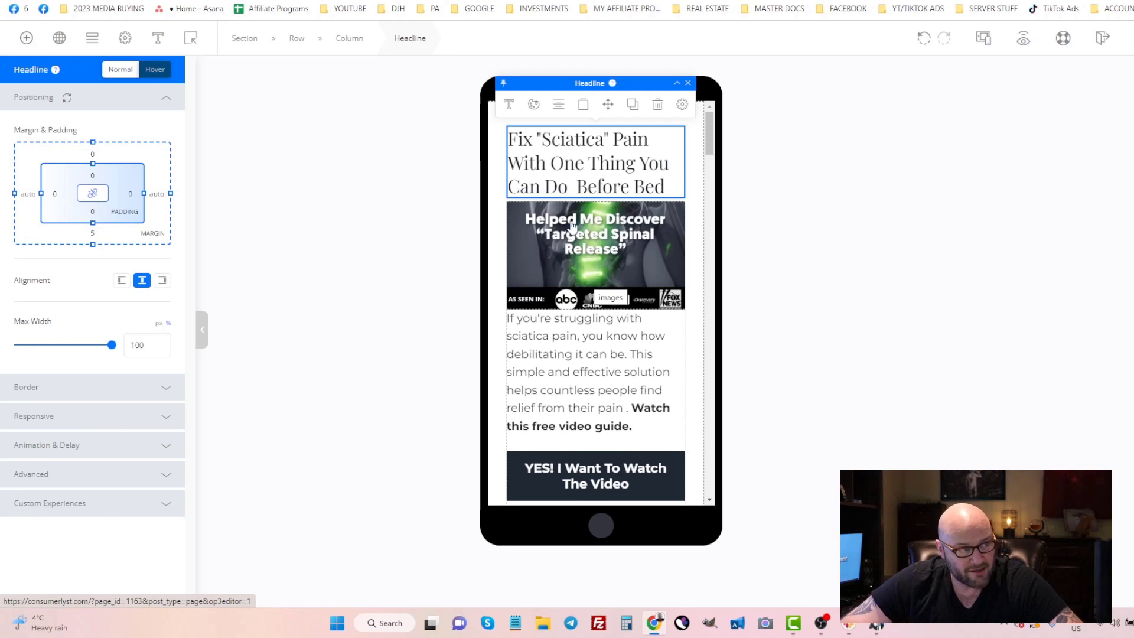
mouse_move(580, 257)
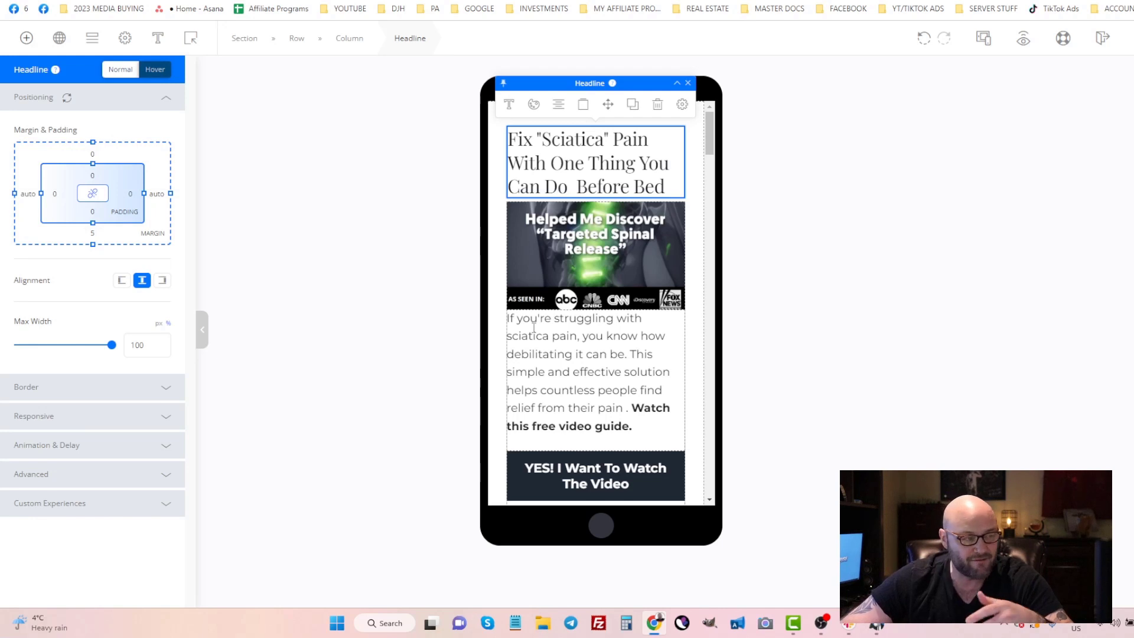
mouse_move(594, 431)
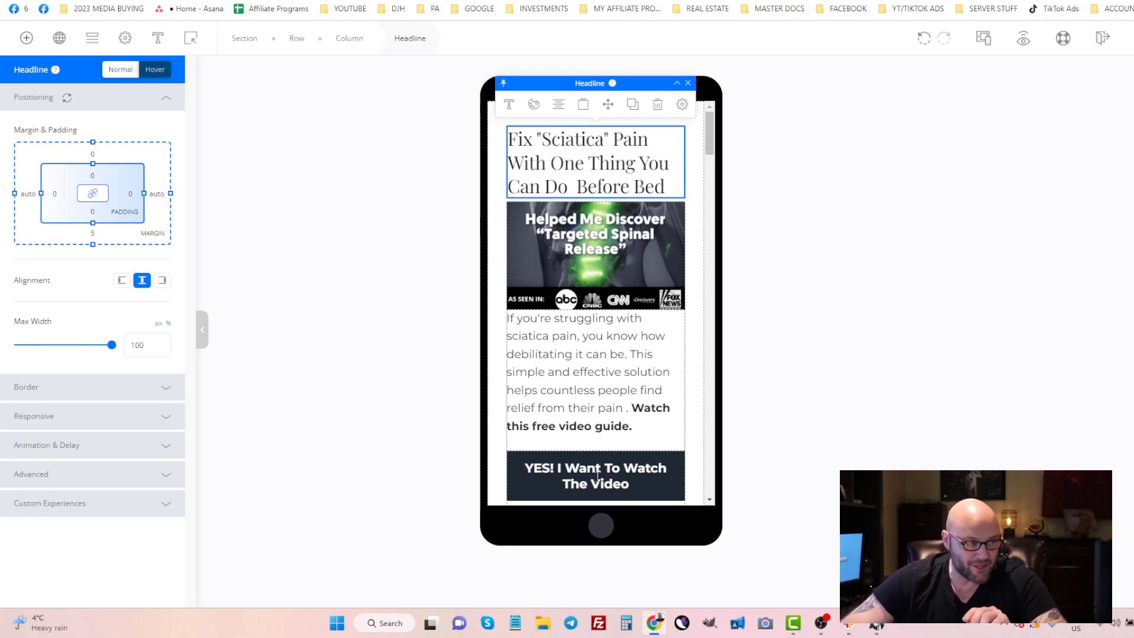
mouse_move(593, 466)
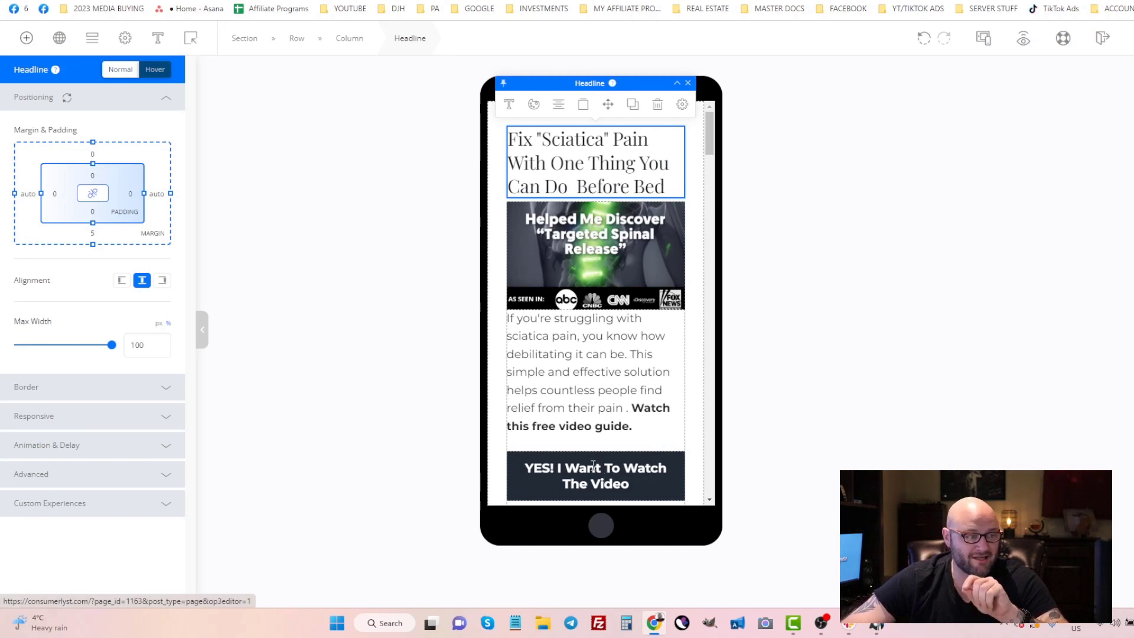
left_click(982, 38)
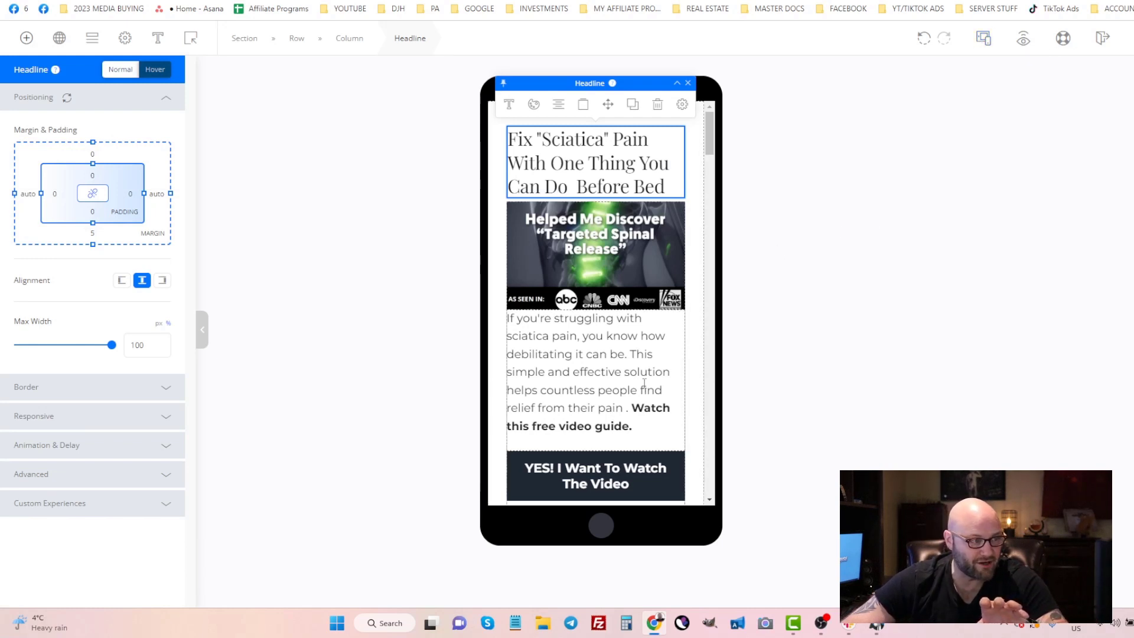
Scroll down the mobile preview past the leftover template placeholder sections
scroll("down", 3)
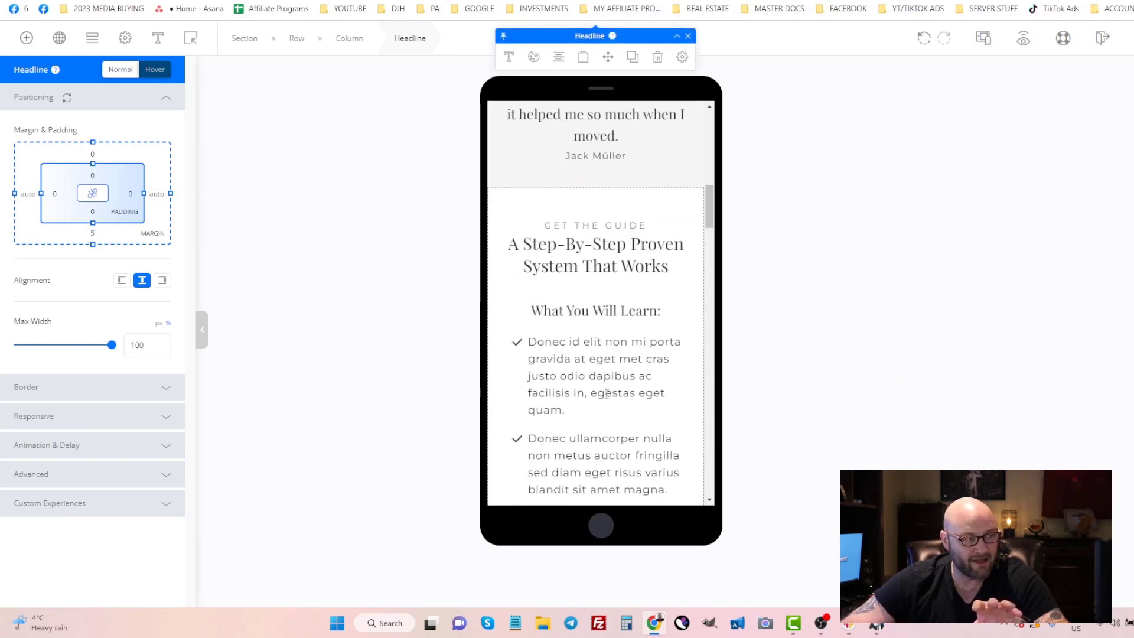
scroll("down", 3)
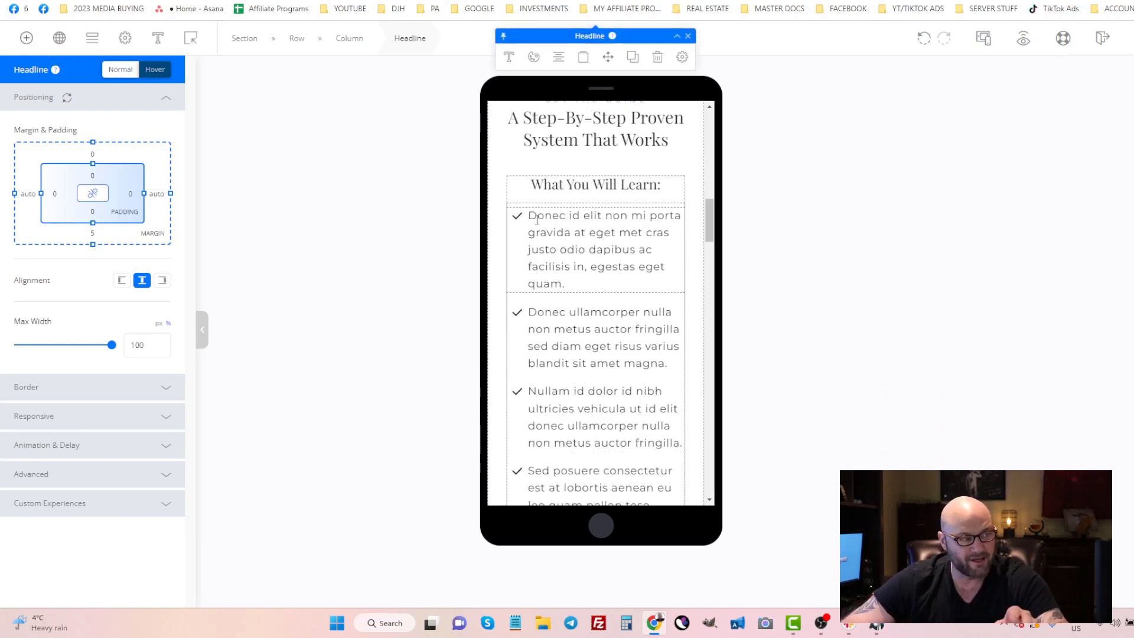
scroll("down", 3)
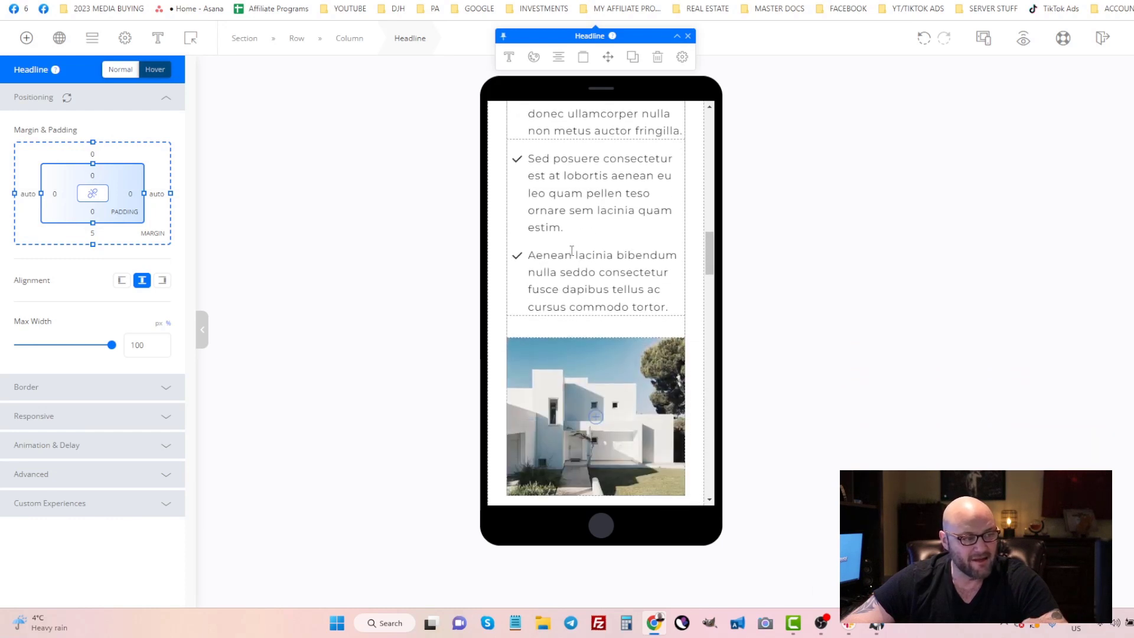
scroll("down", 3)
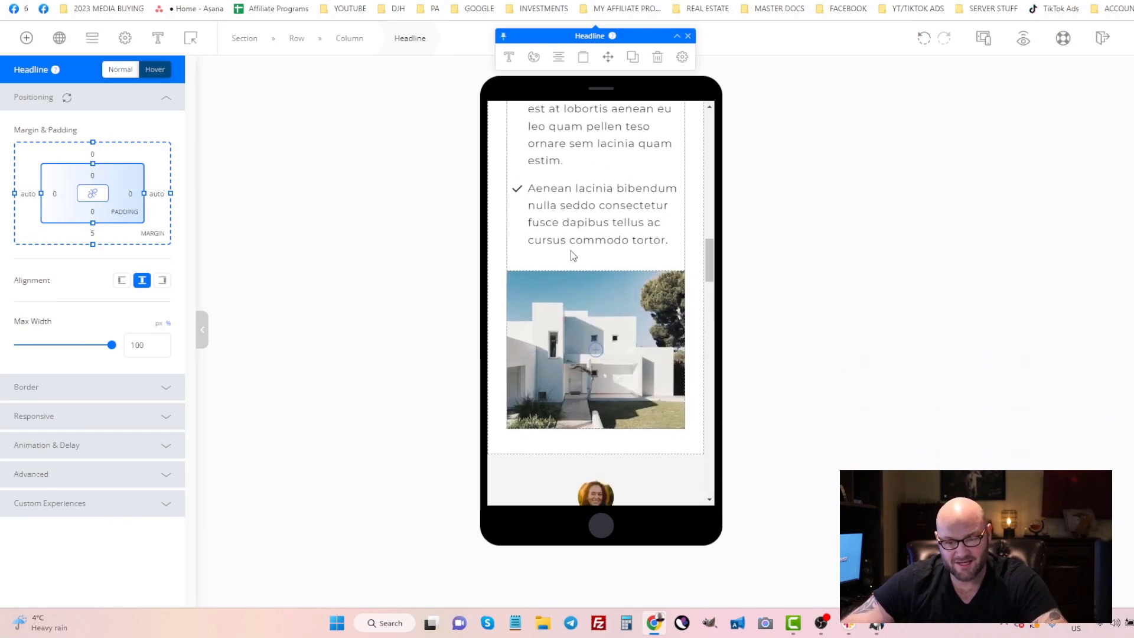
scroll("down", 3)
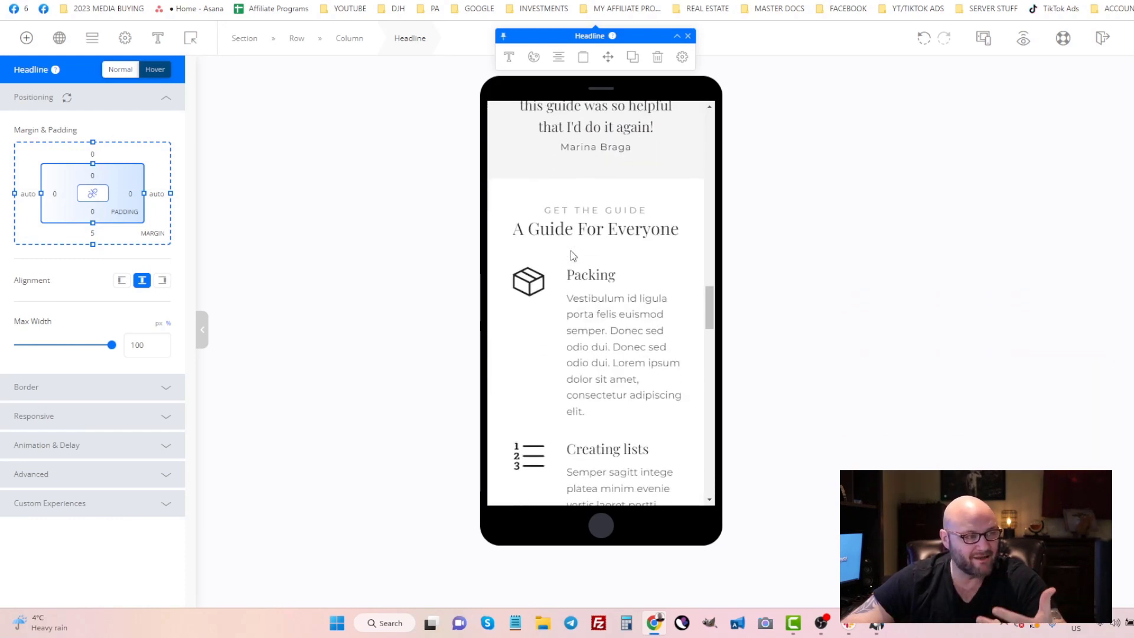
scroll("down", 3)
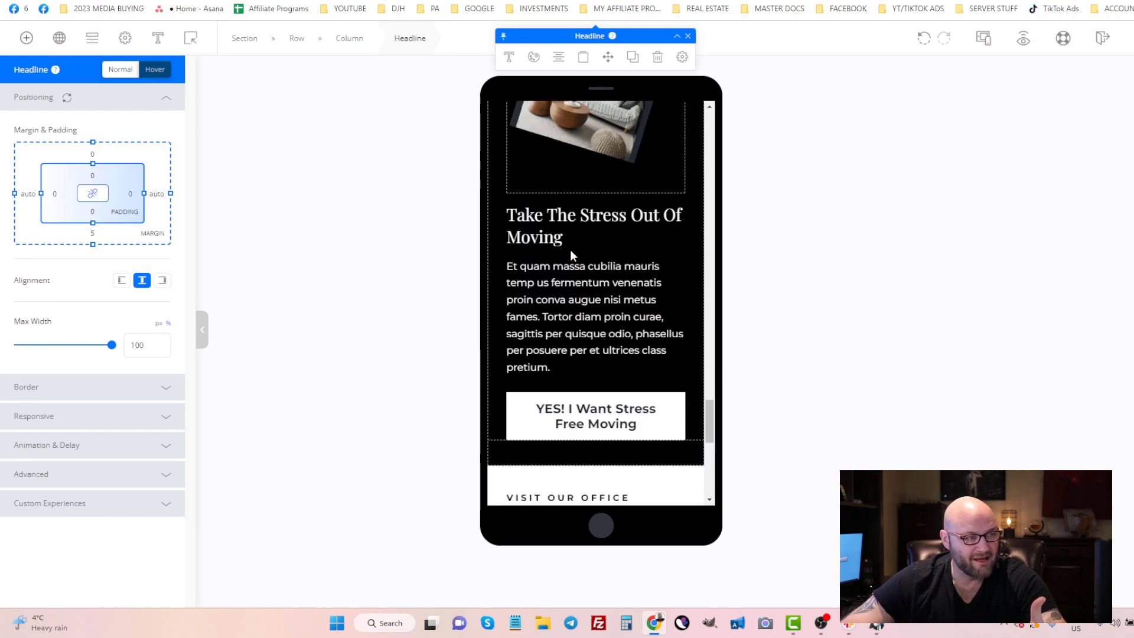